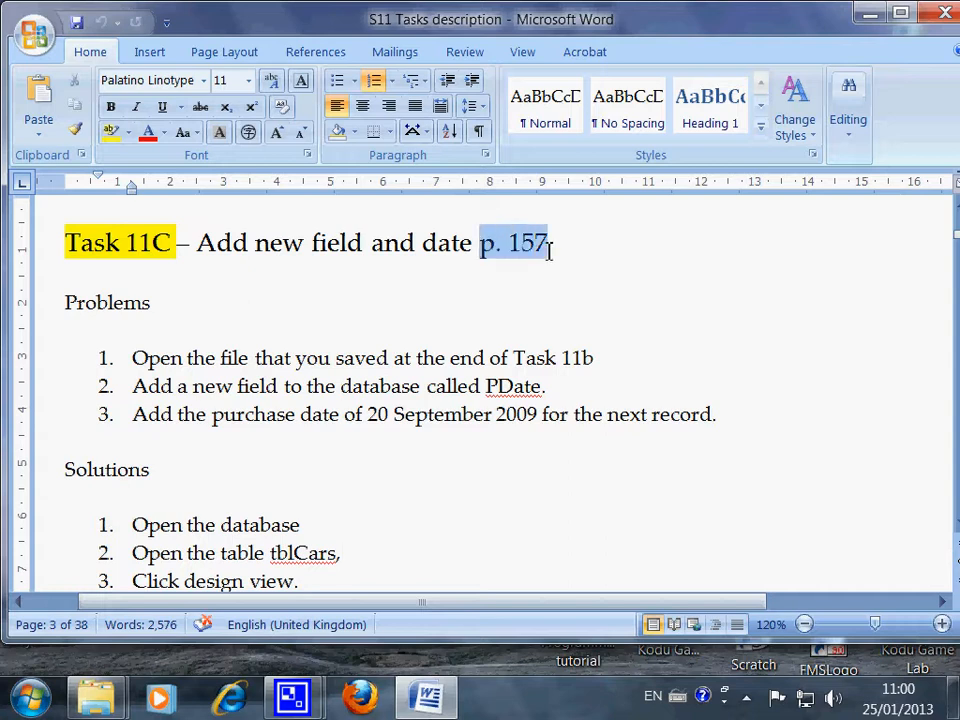
Step: Review the problem and solution lines in the Task 11C document, then bring up the Start menu
left_click(244, 80)
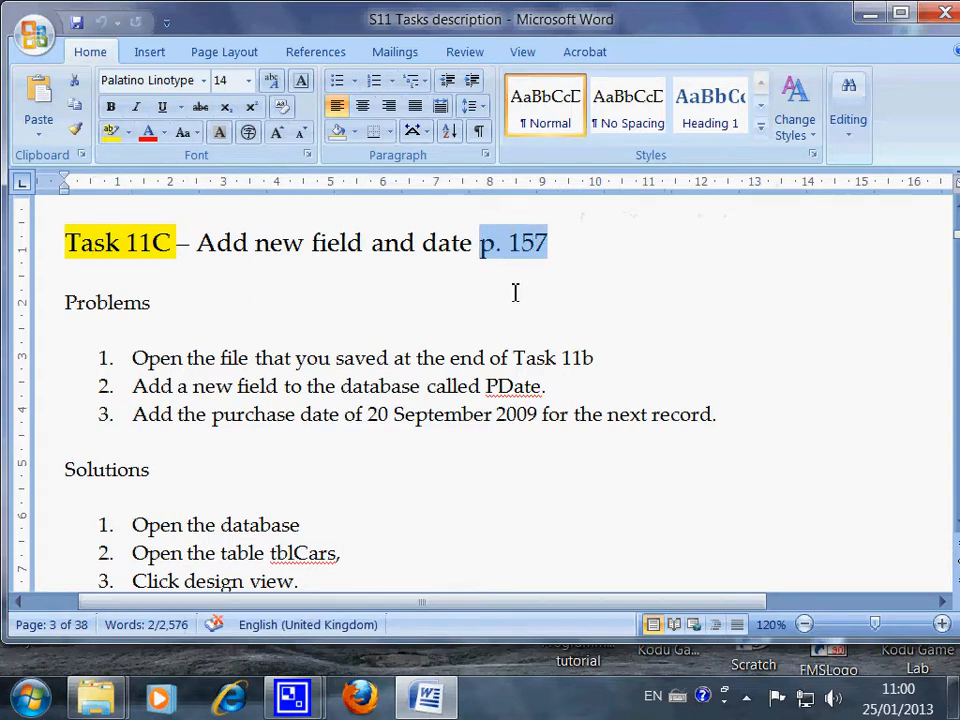
mouse_move(196, 244)
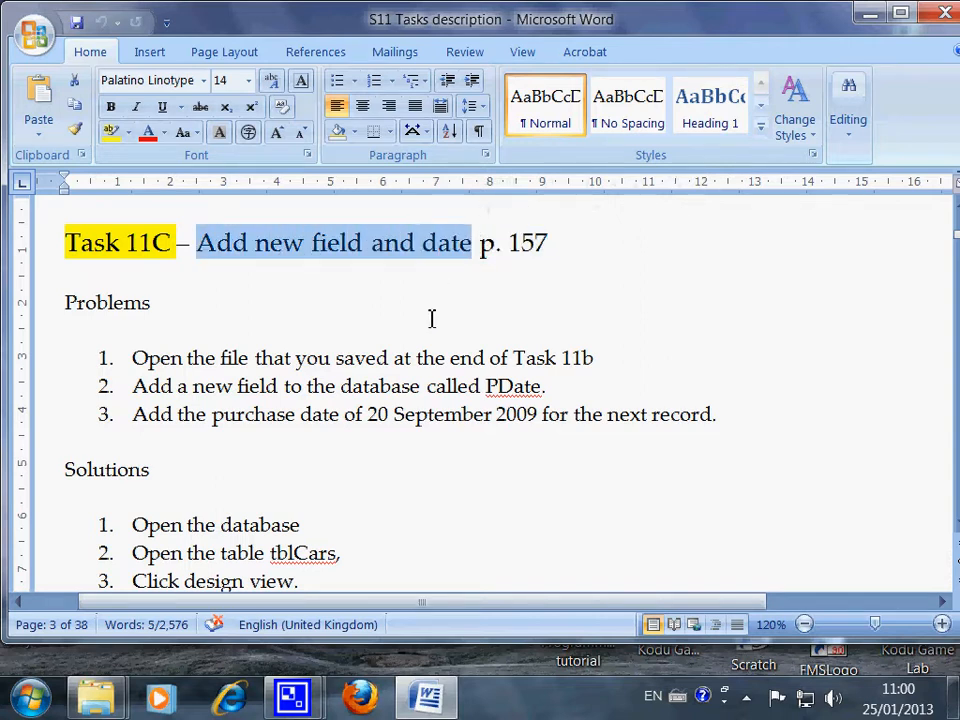
mouse_move(184, 326)
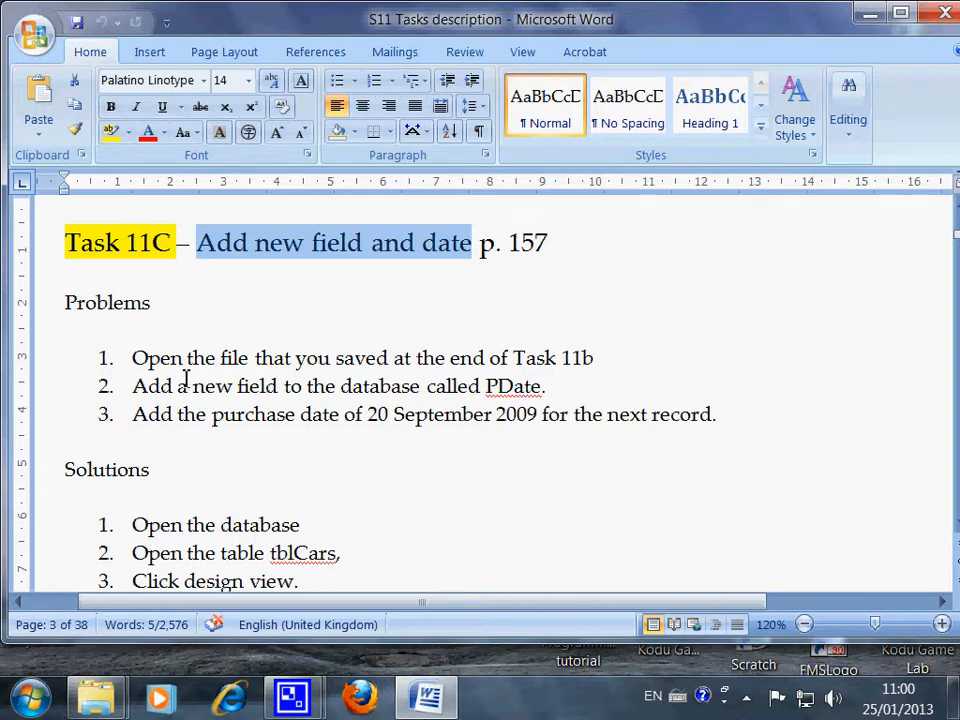
mouse_move(126, 340)
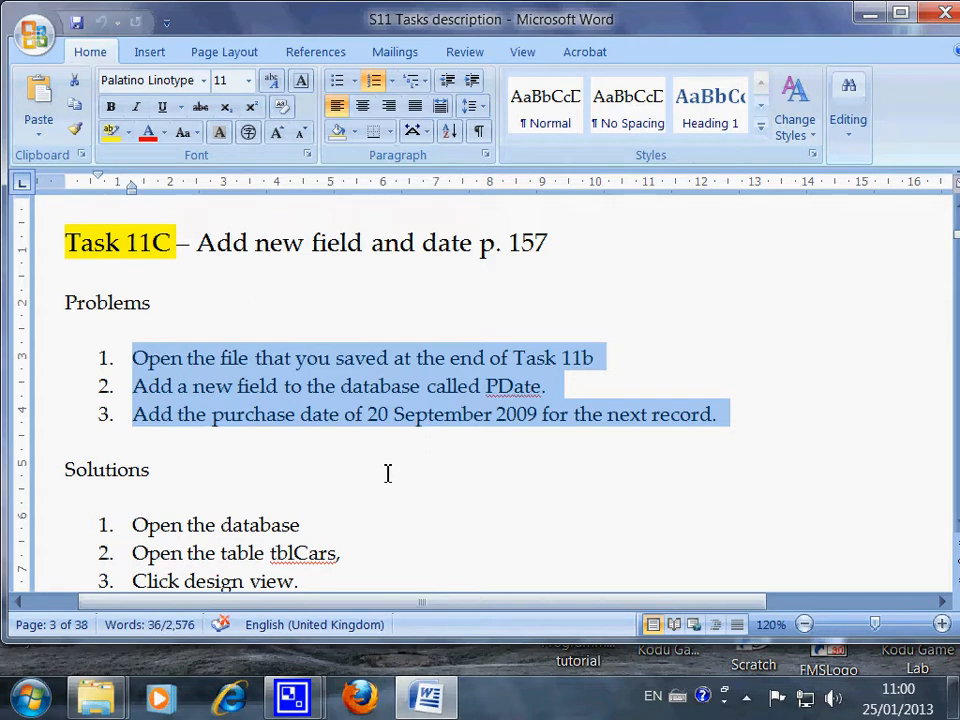
mouse_move(312, 388)
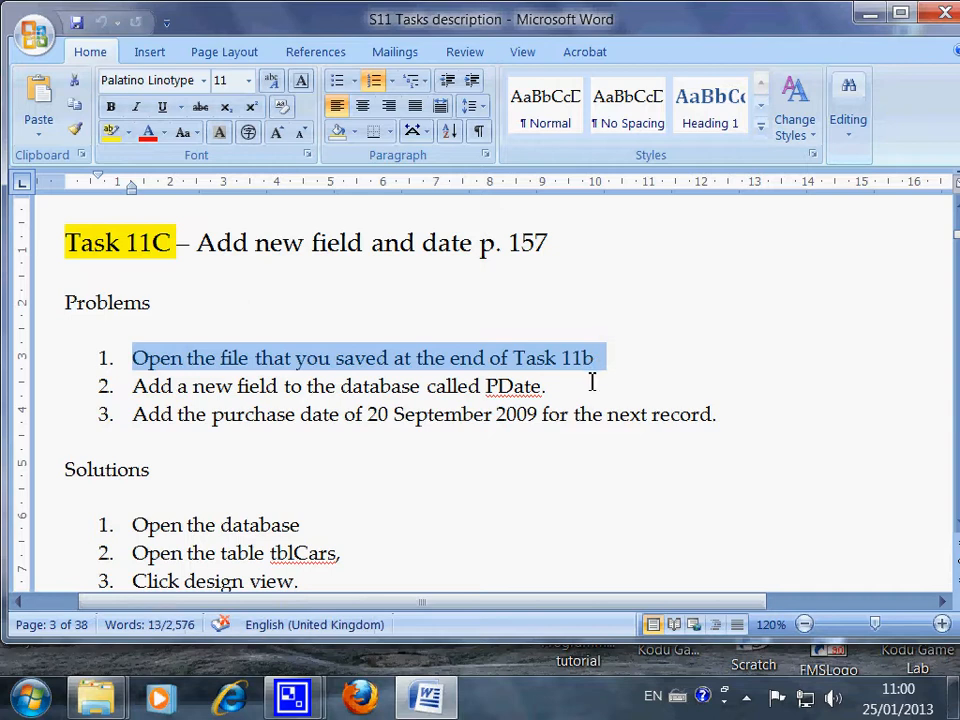
mouse_move(218, 386)
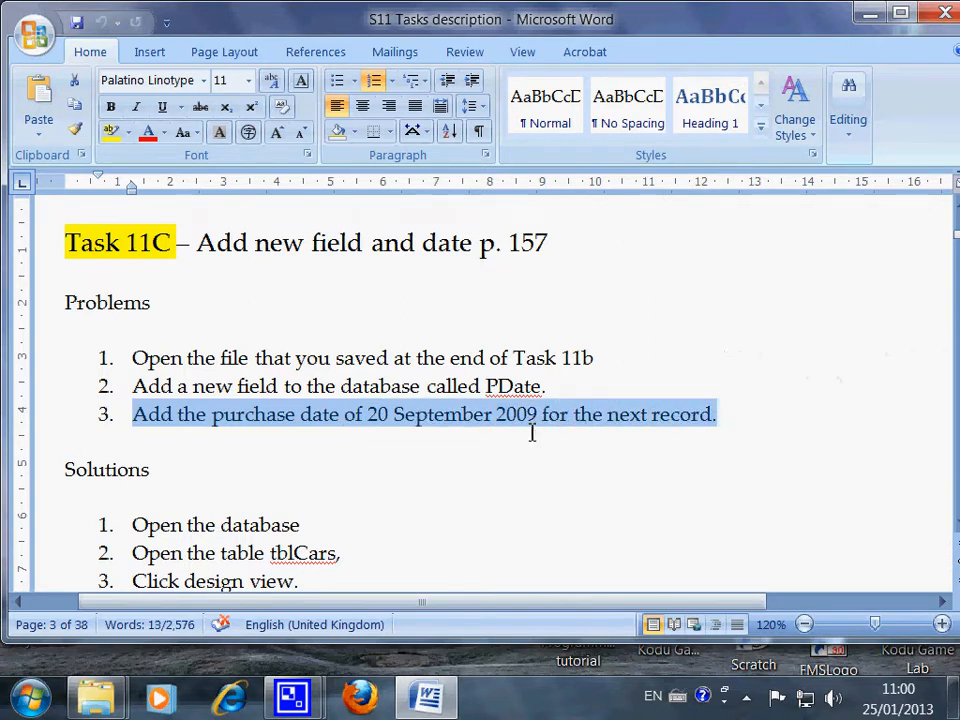
mouse_move(536, 444)
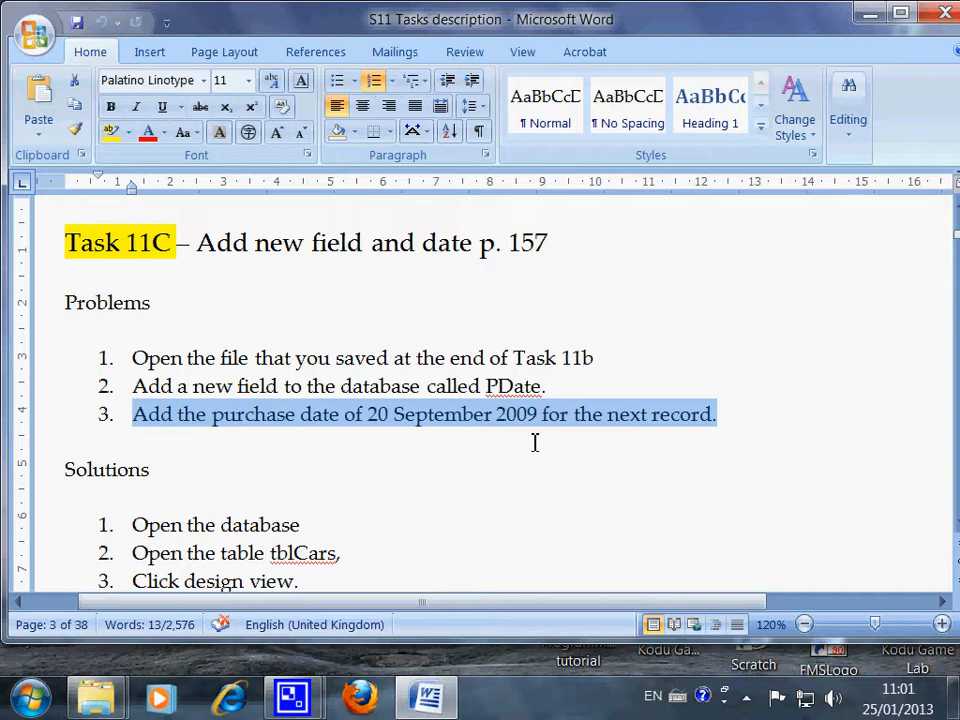
mouse_move(448, 458)
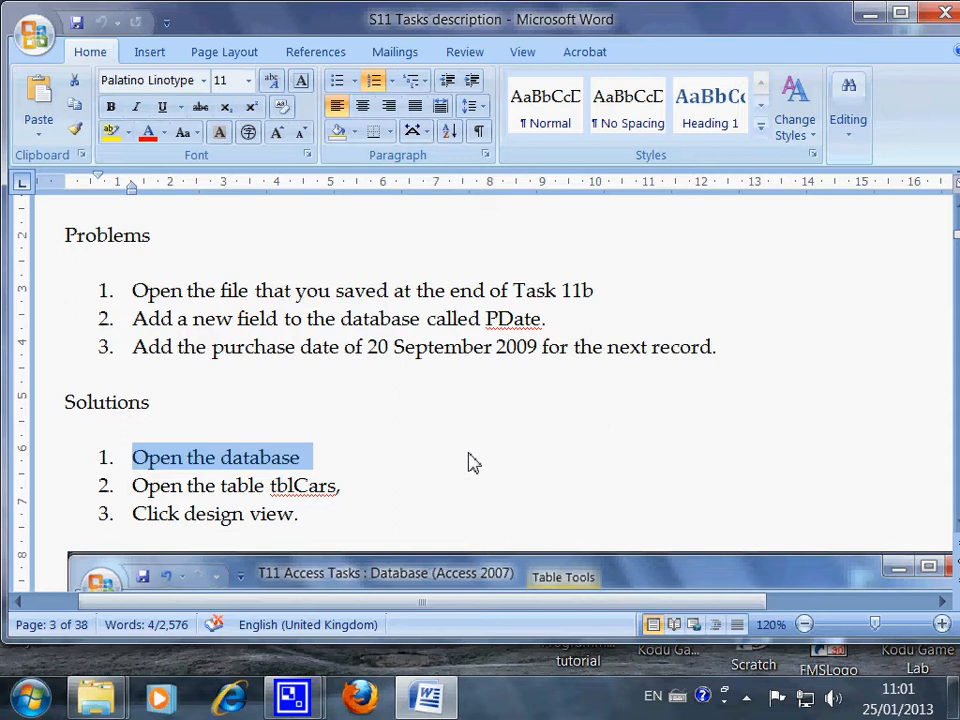
left_click(472, 456)
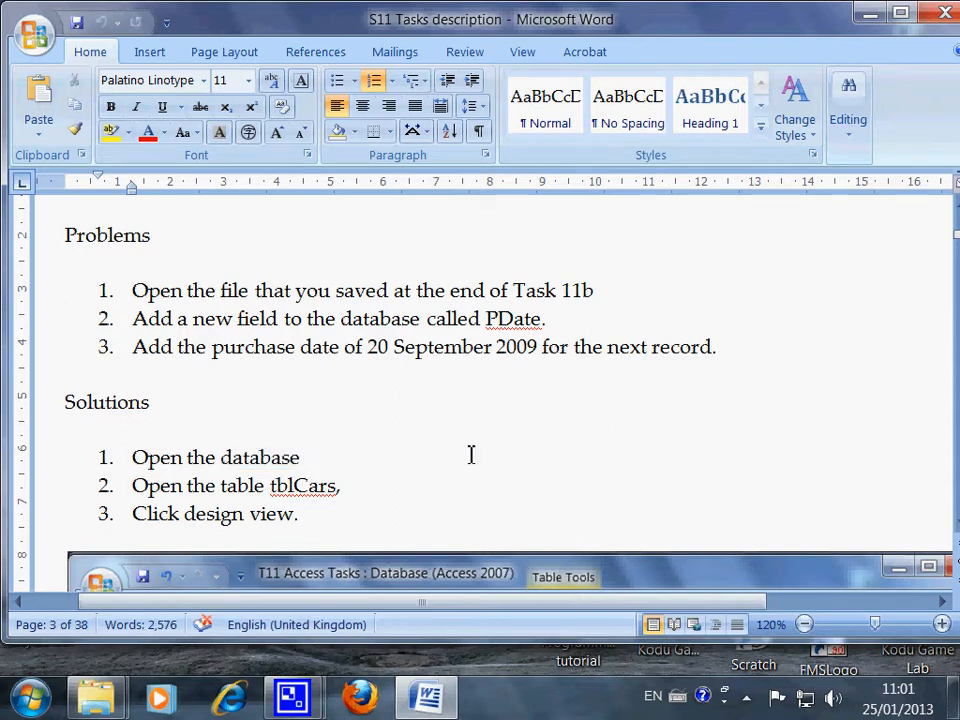
left_click(300, 456)
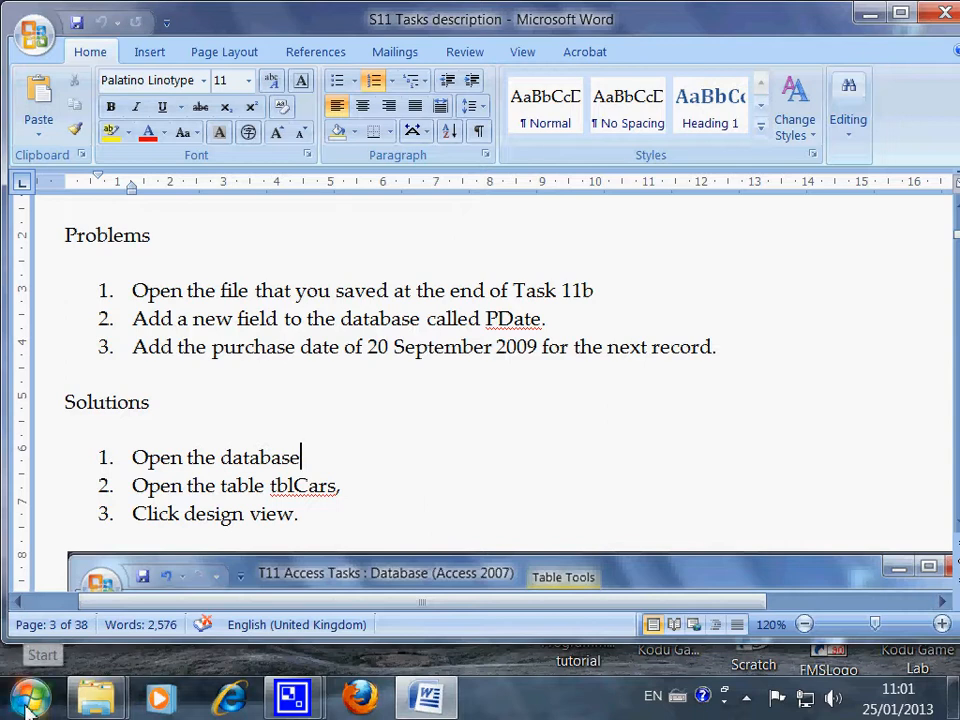
left_click(38, 680)
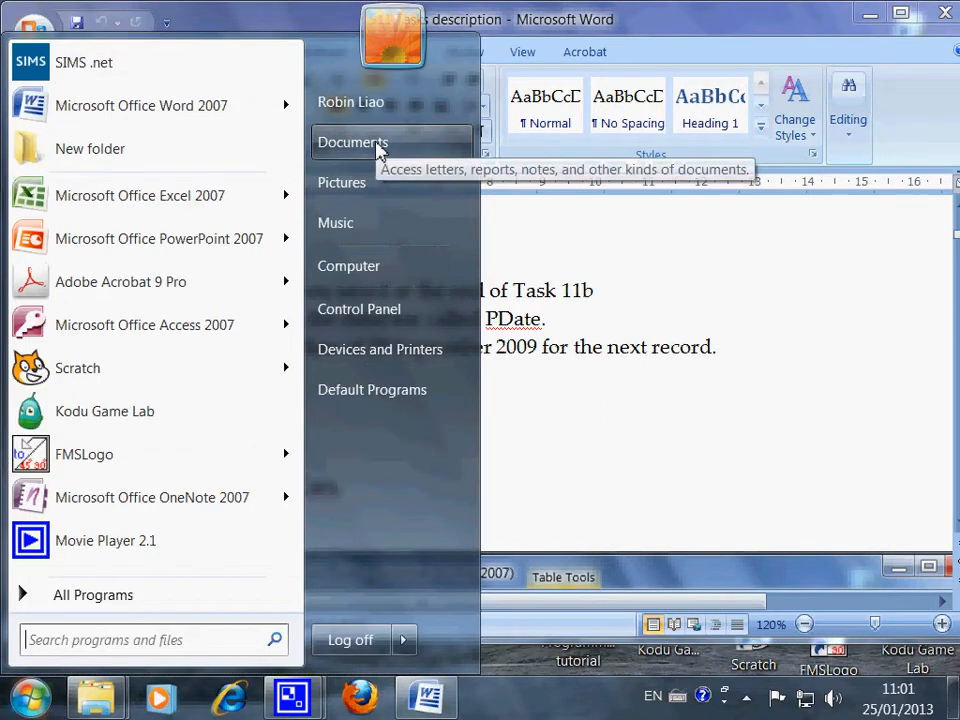
Step: Open the T11 Access tasks 2 database from Documents > A- S11 Access Tasks
left_click(352, 142)
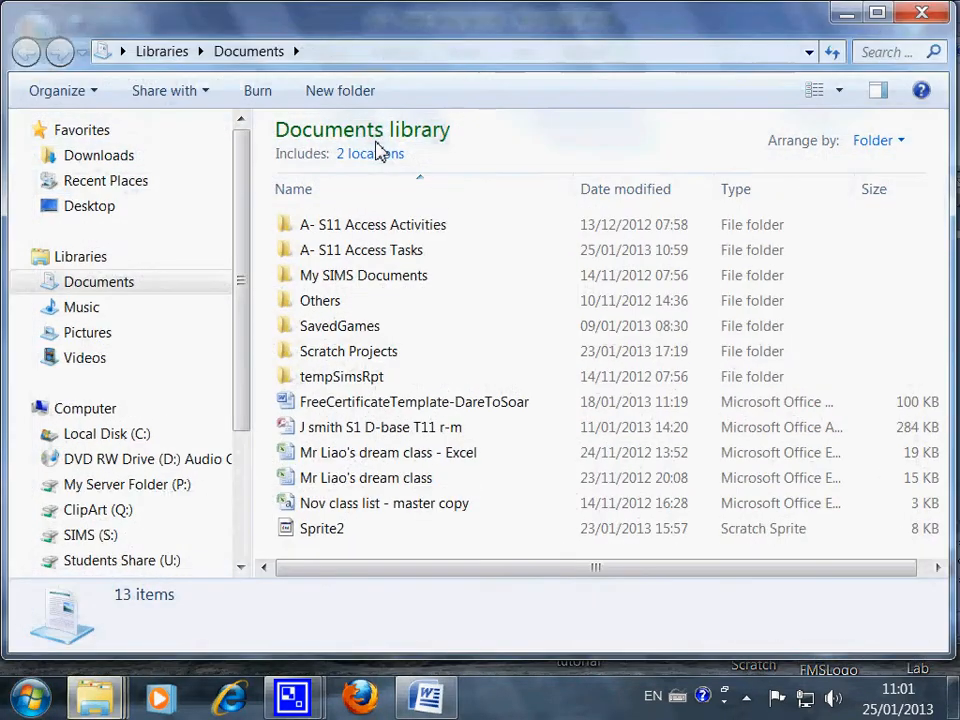
mouse_move(464, 276)
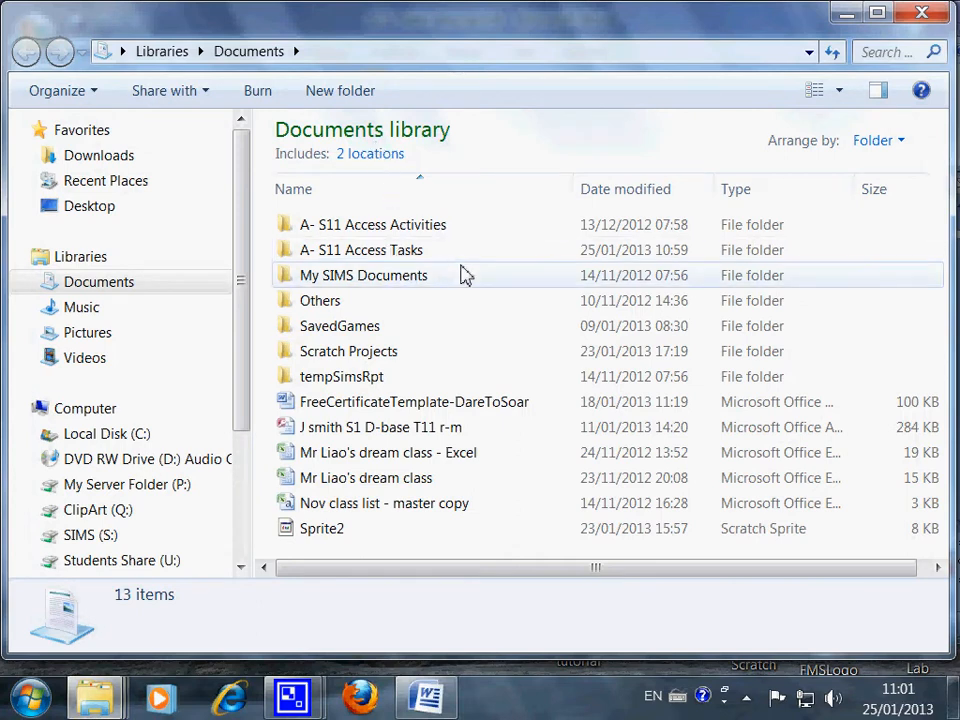
mouse_move(460, 270)
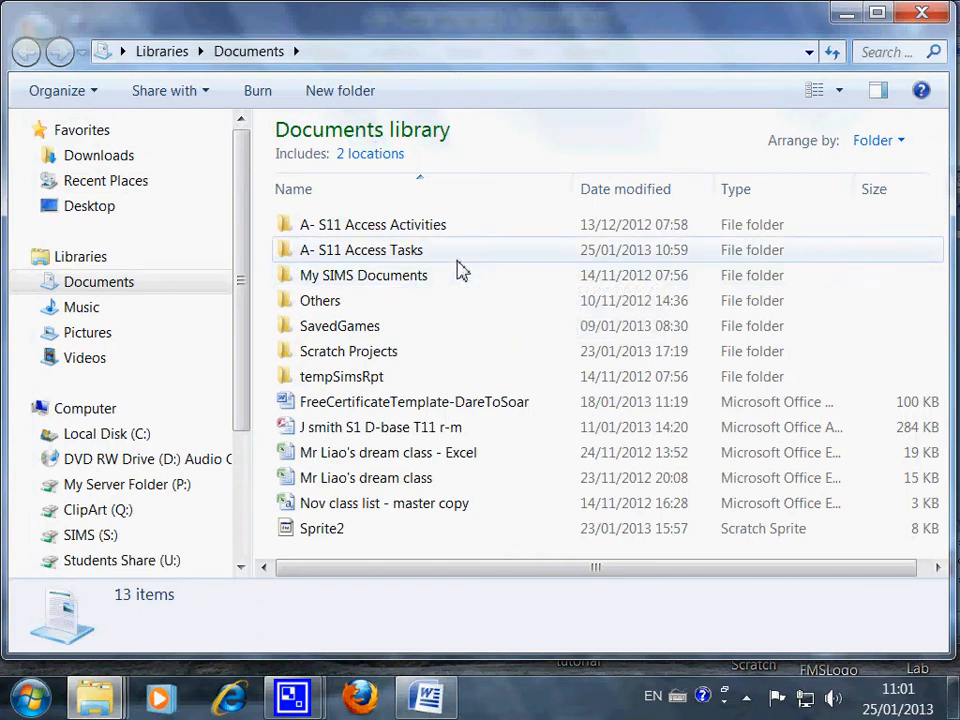
mouse_move(460, 270)
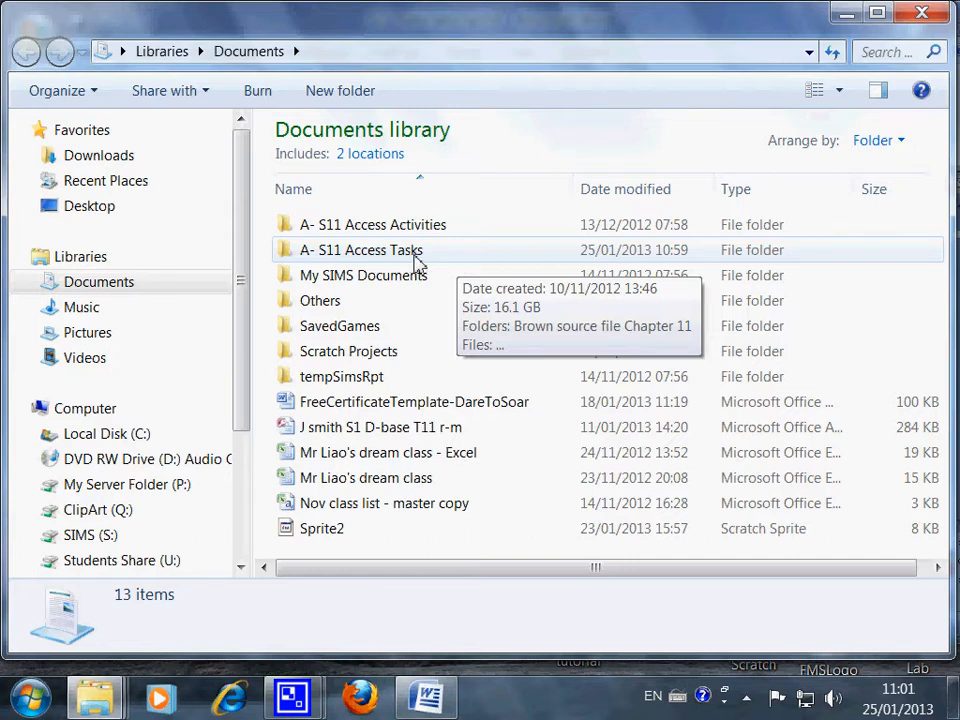
double_click(360, 248)
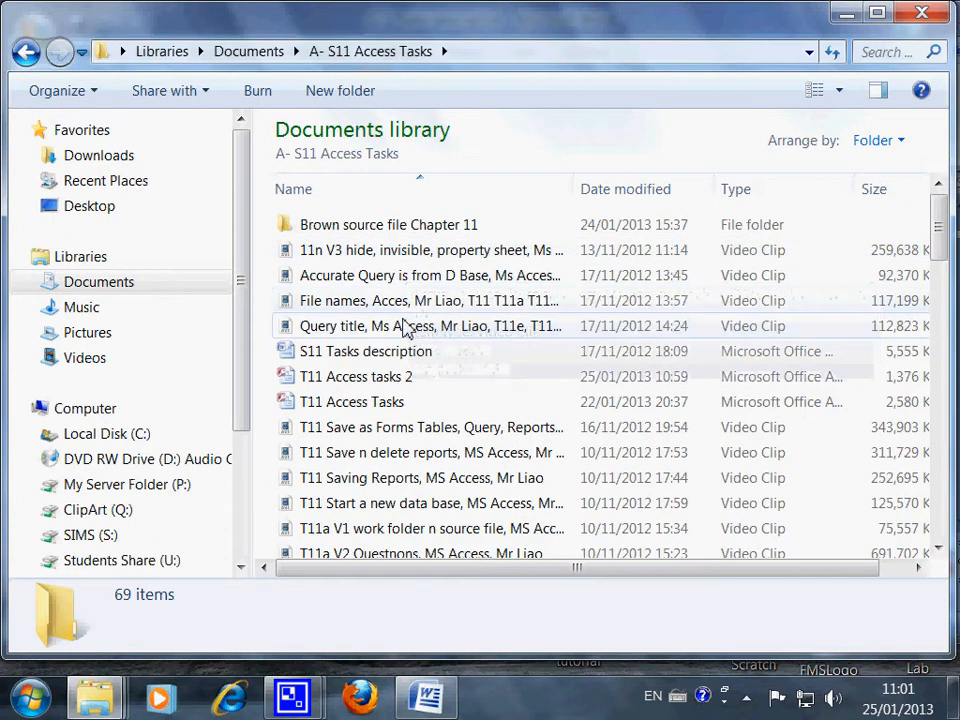
left_click(356, 376)
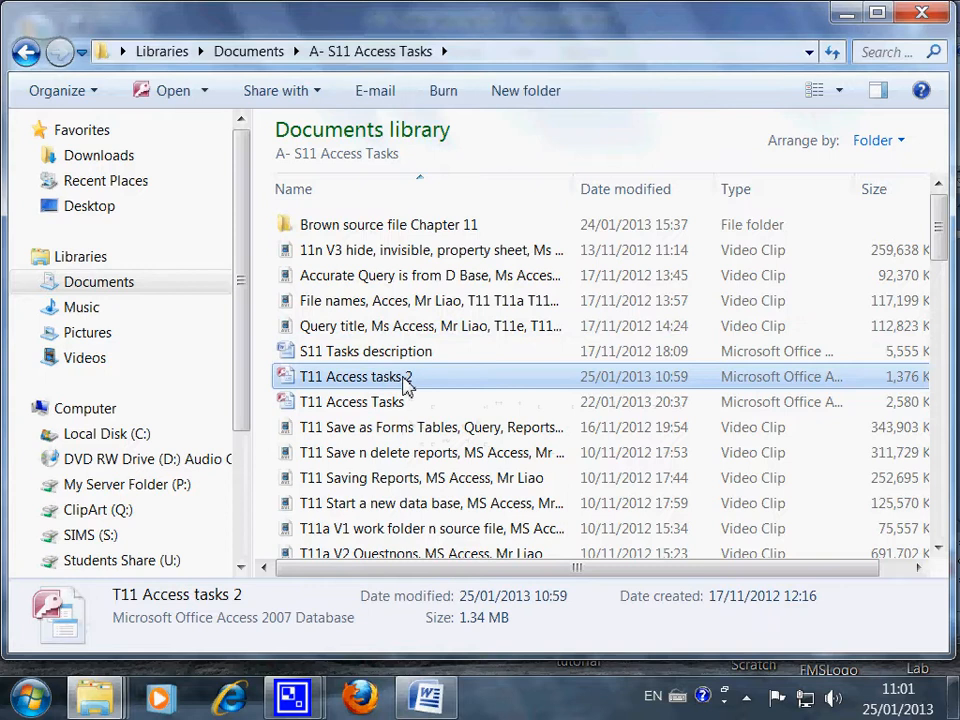
double_click(350, 376)
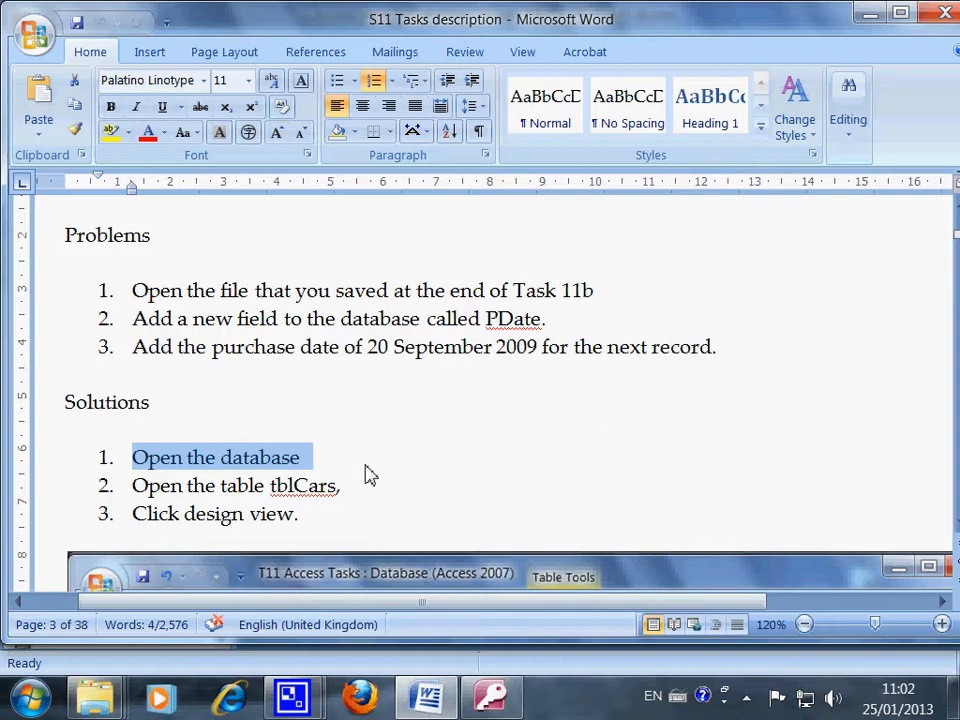
mouse_move(292, 474)
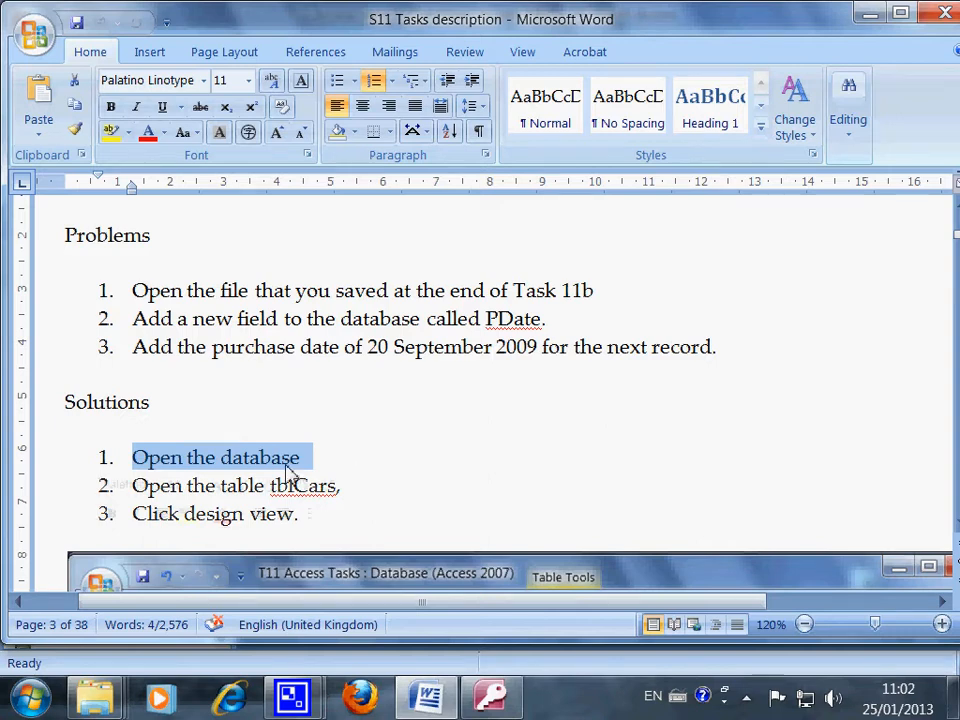
mouse_move(324, 468)
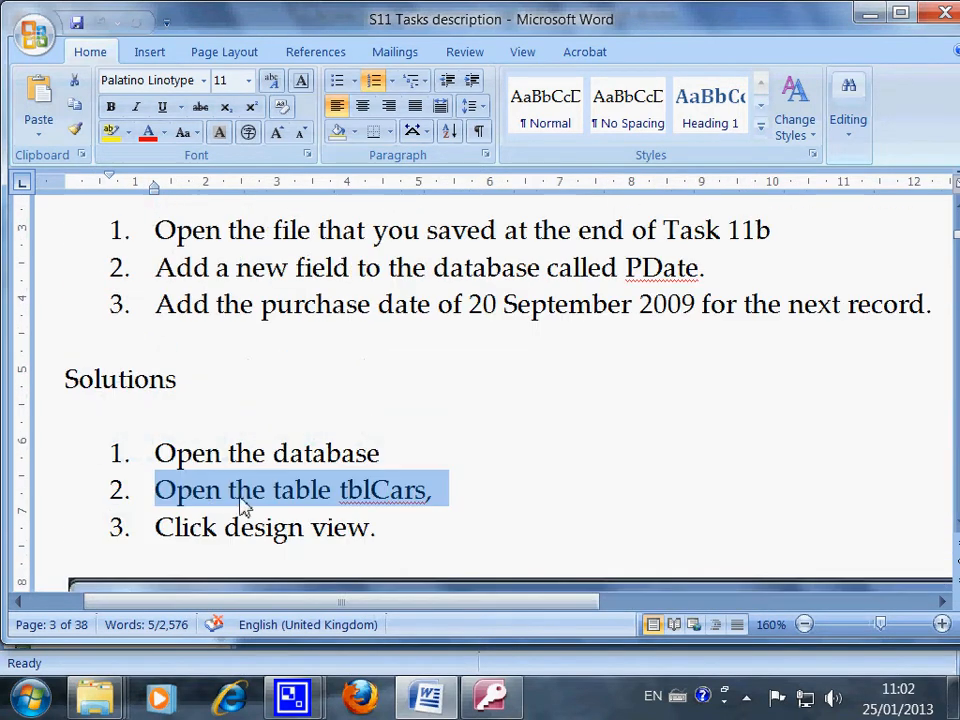
mouse_move(336, 504)
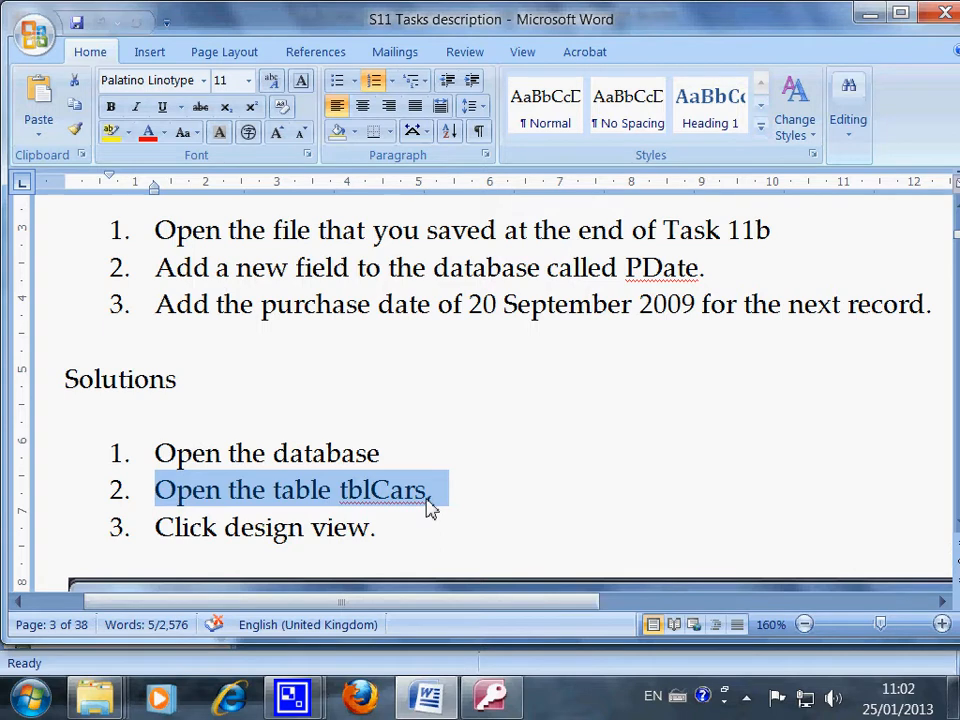
mouse_move(436, 512)
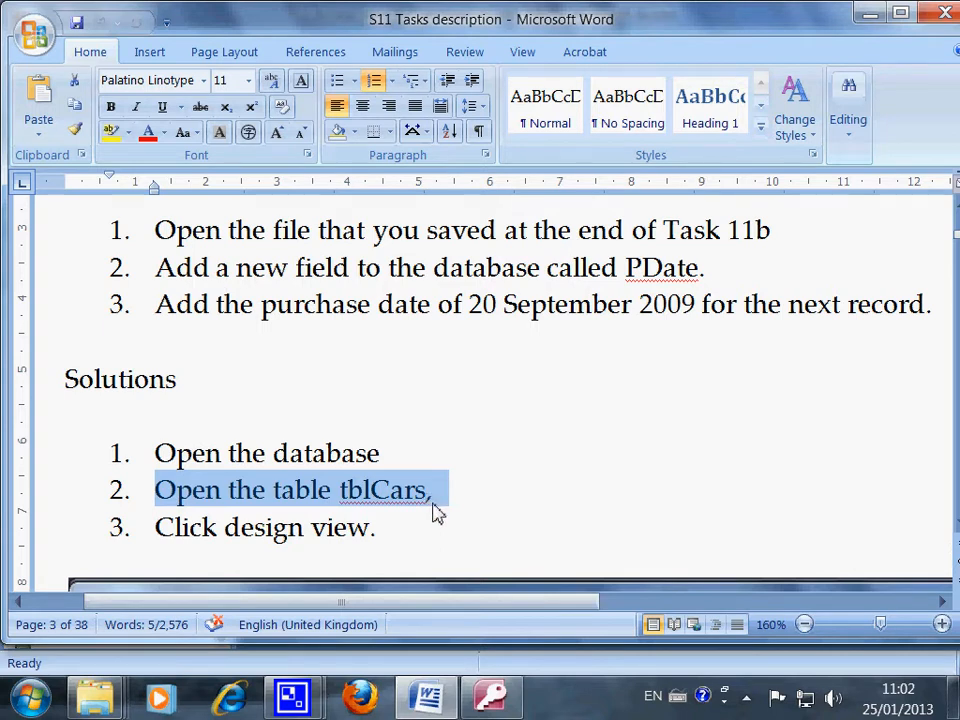
mouse_move(496, 696)
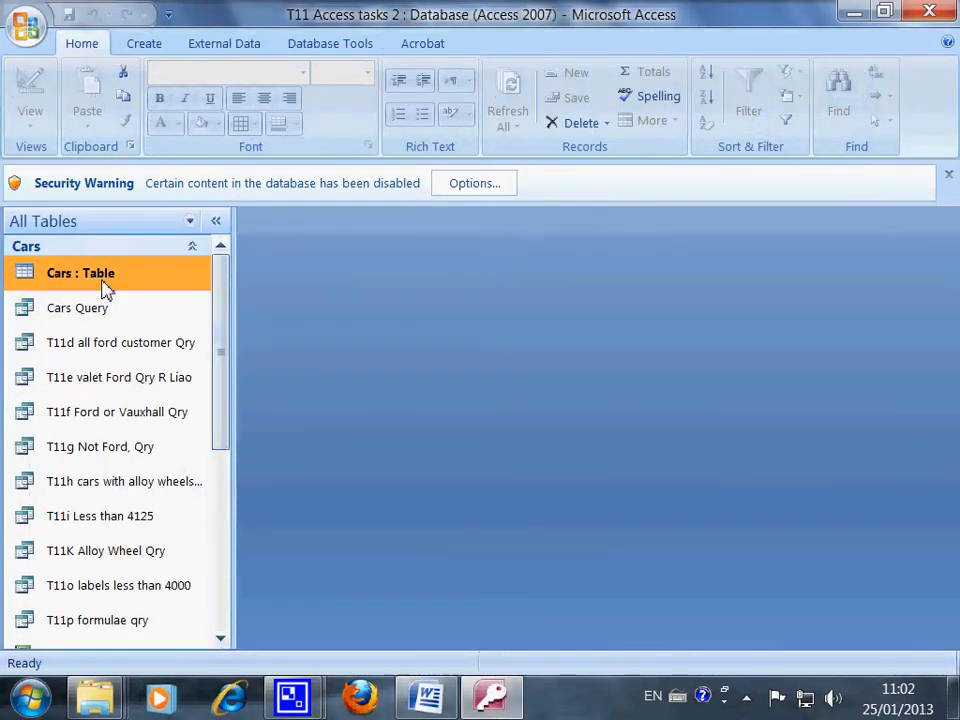
mouse_move(108, 280)
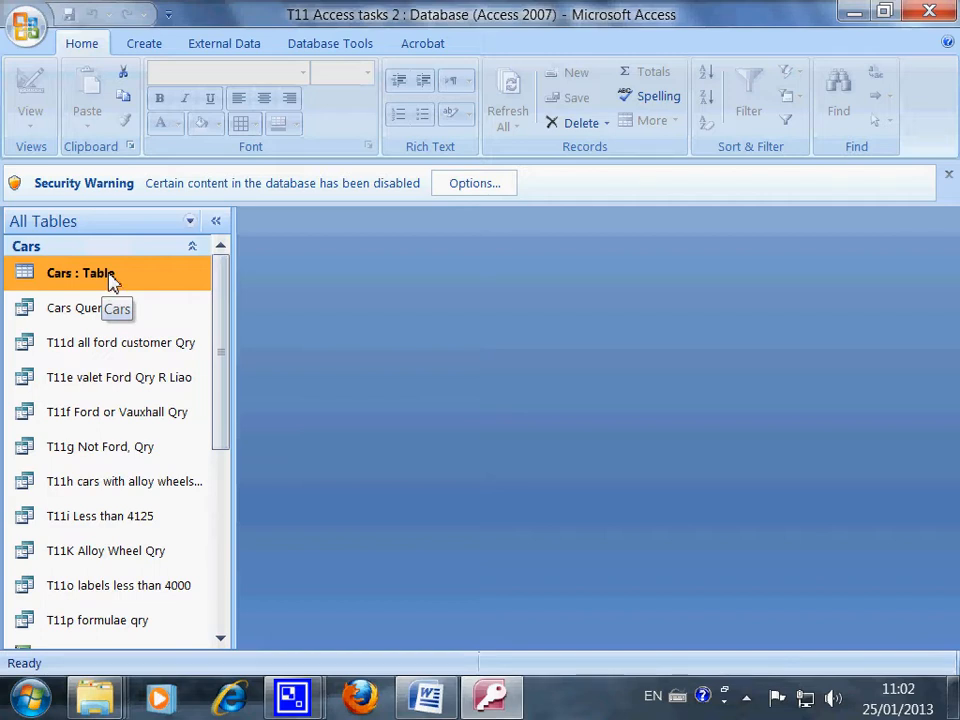
mouse_move(84, 312)
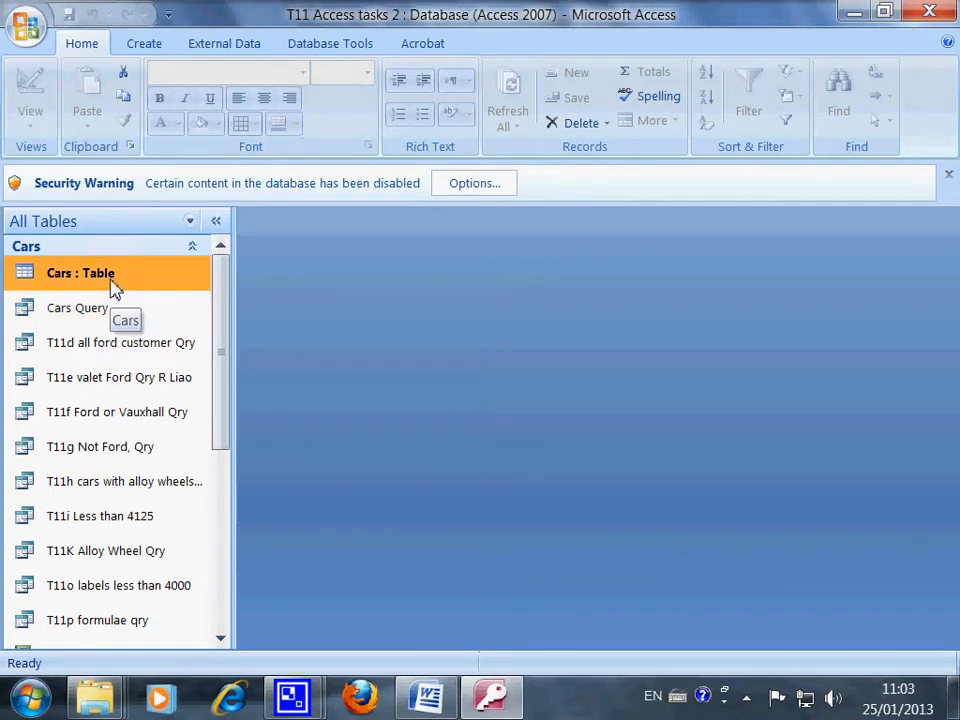
Step: Open the Cars table from the navigation pane in datasheet view
double_click(80, 272)
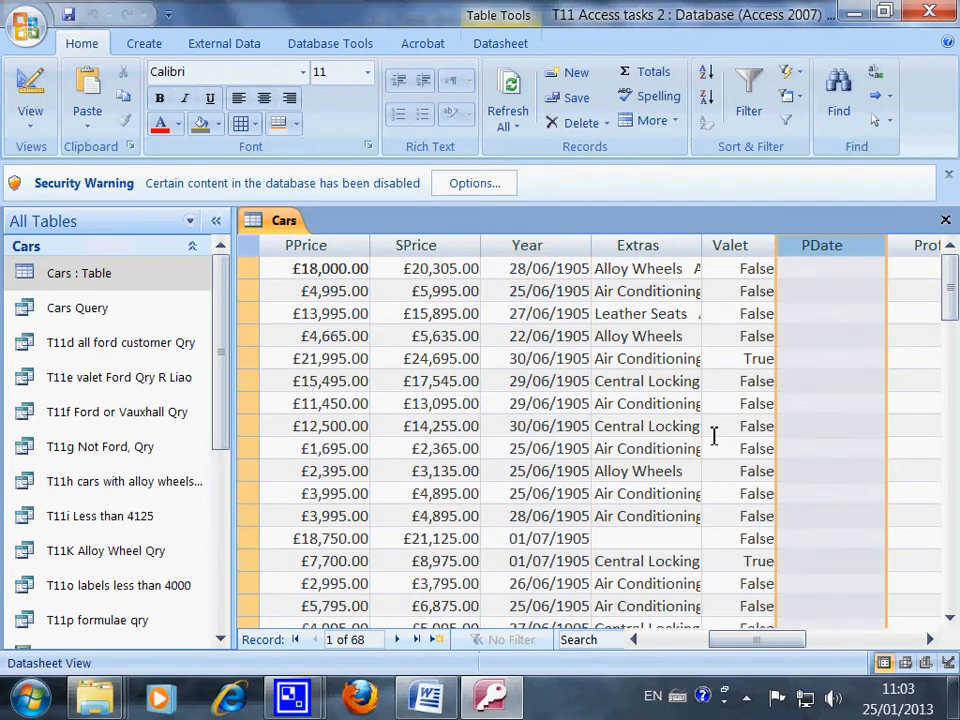
mouse_move(800, 278)
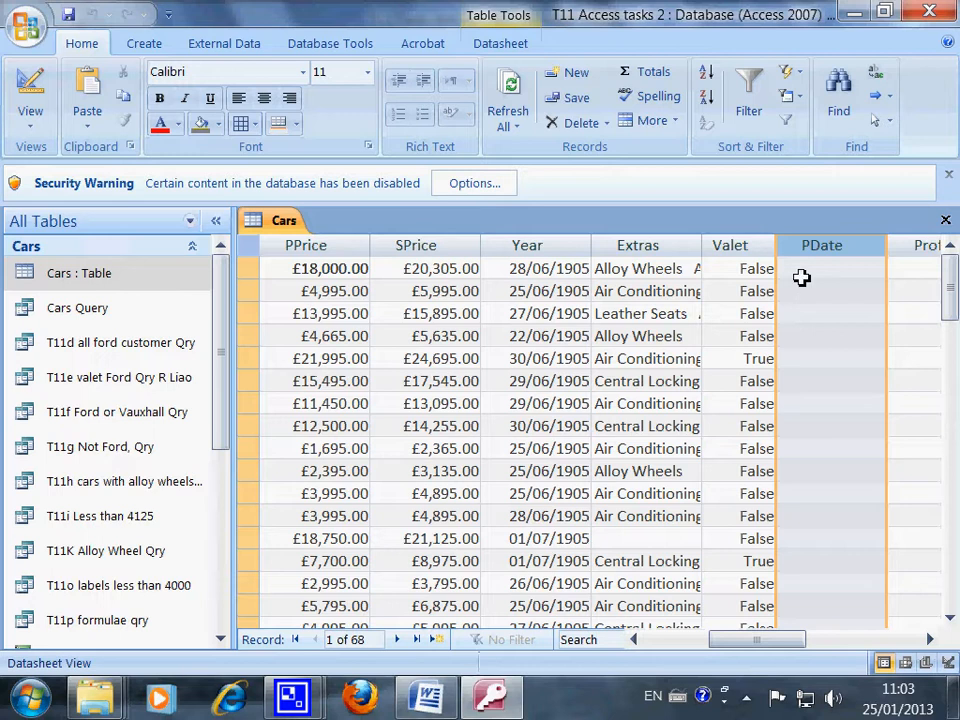
mouse_move(822, 268)
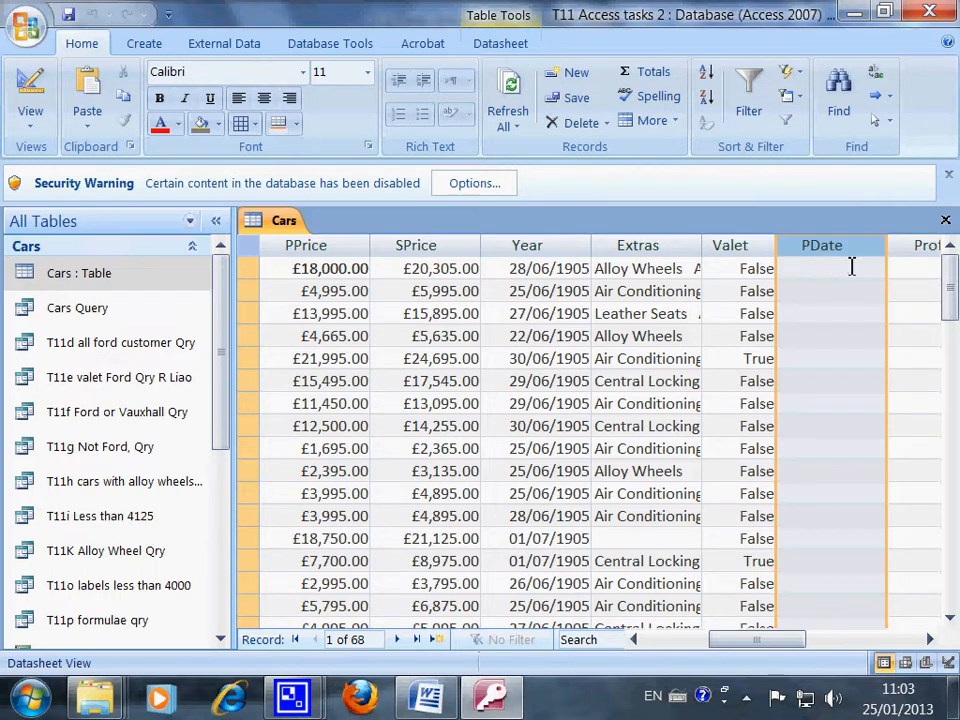
mouse_move(836, 278)
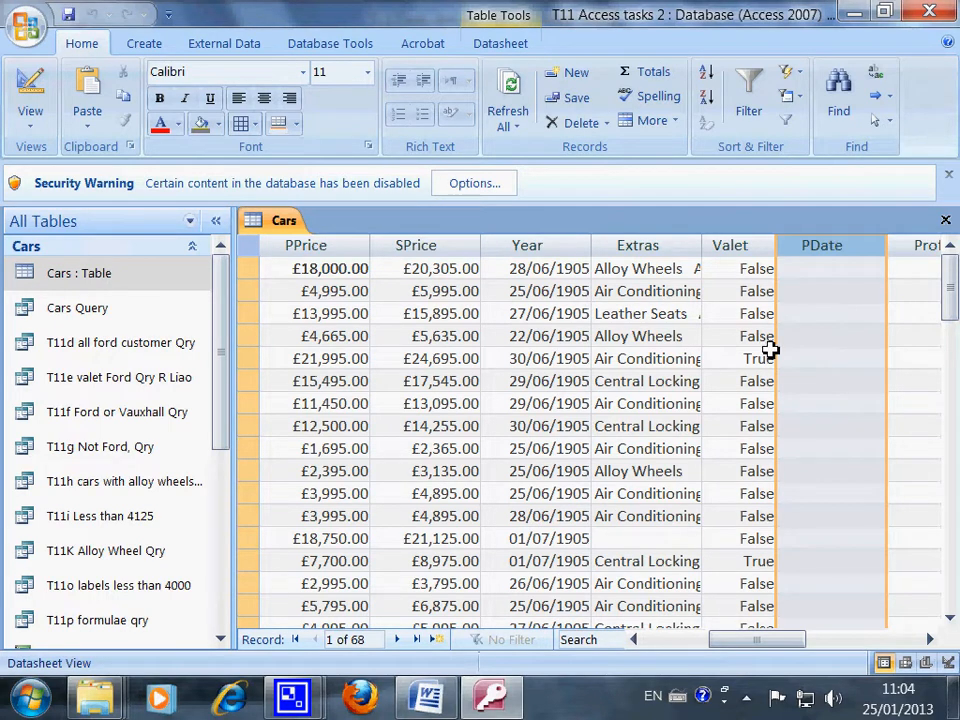
scroll("down", 3)
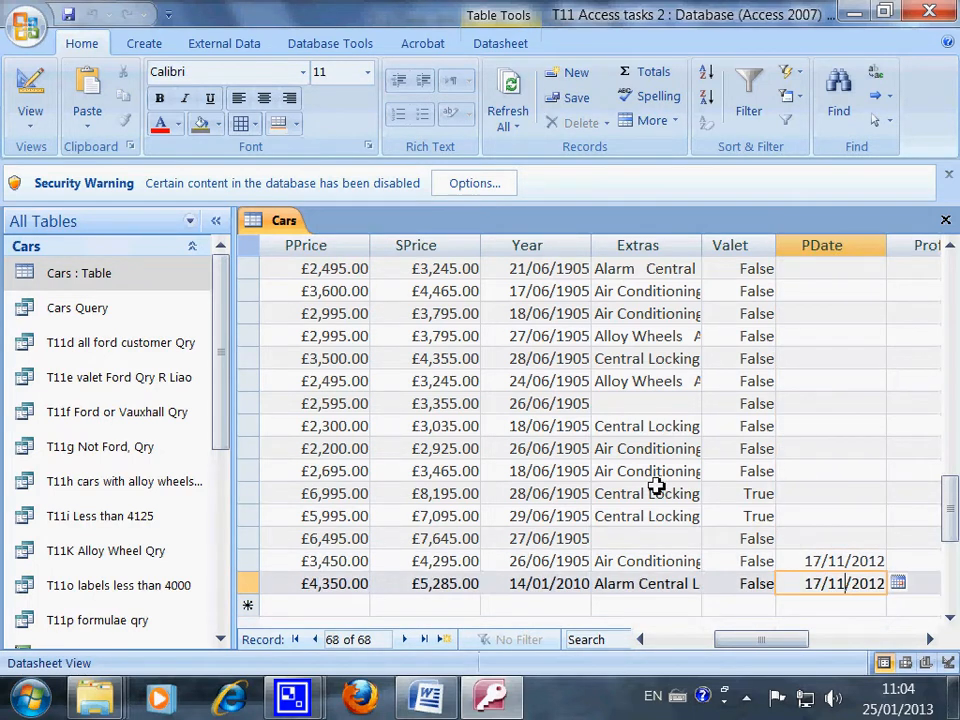
mouse_move(872, 24)
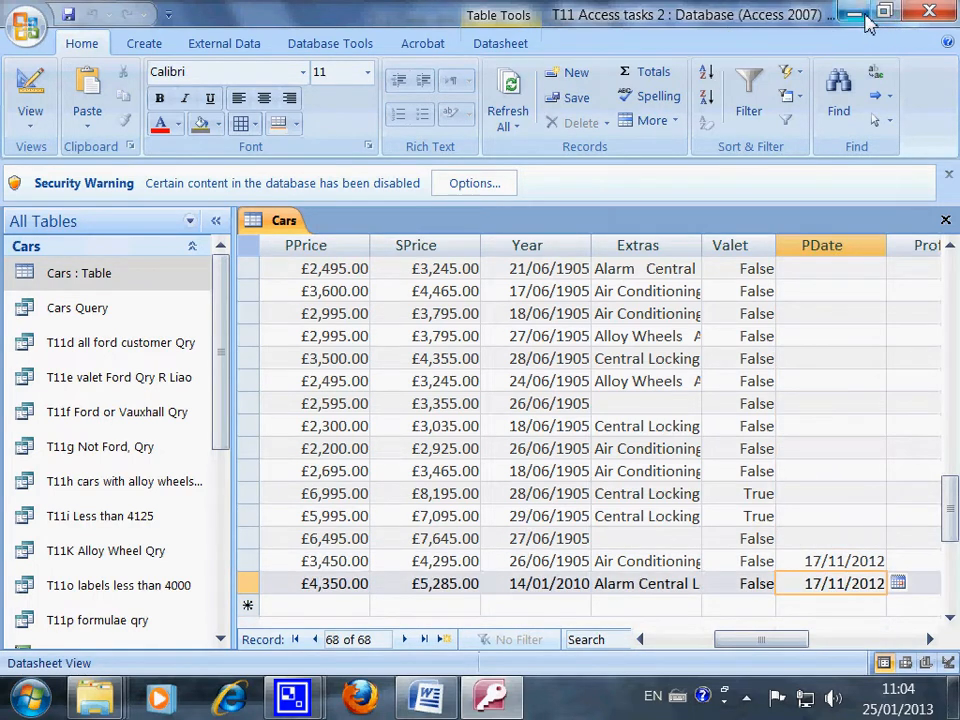
Step: Minimise Access and highlight the 'Click design view' solution step in Word
left_click(420, 696)
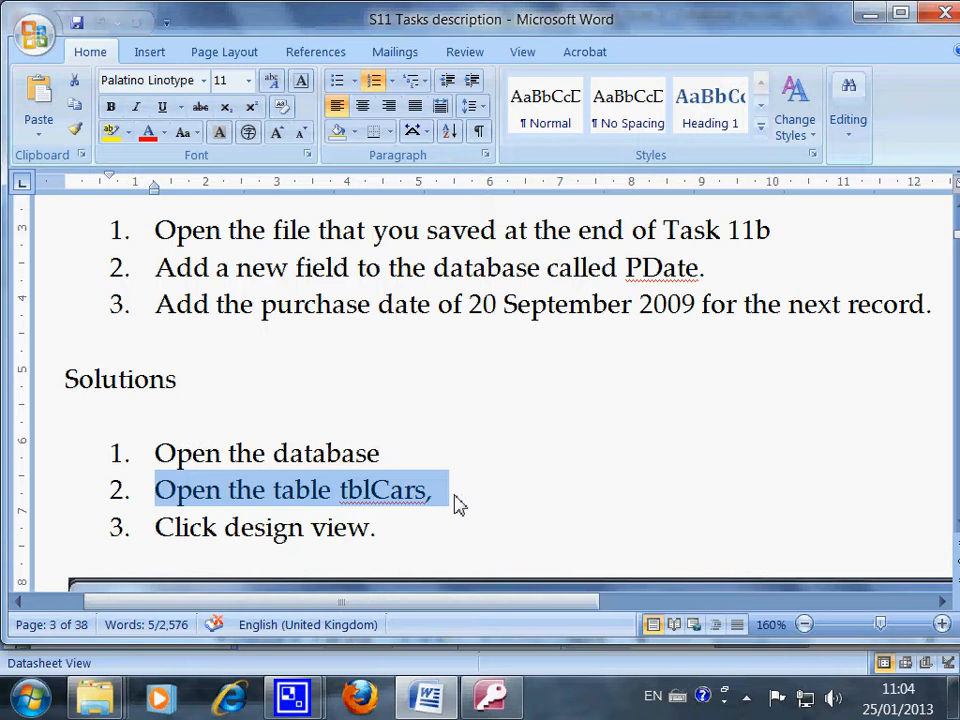
mouse_move(446, 504)
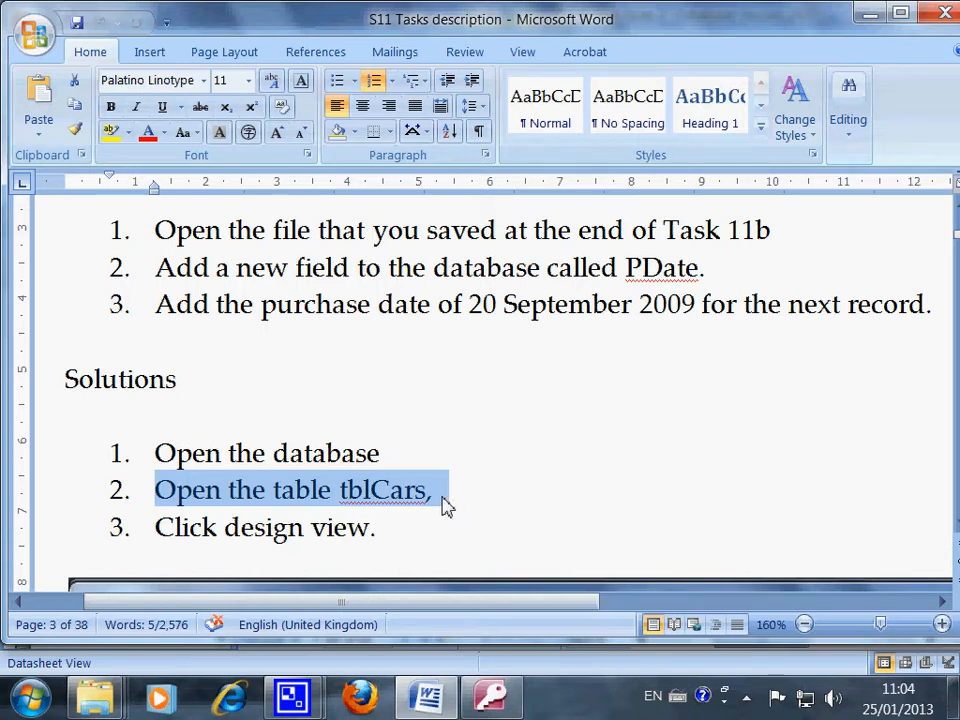
mouse_move(436, 510)
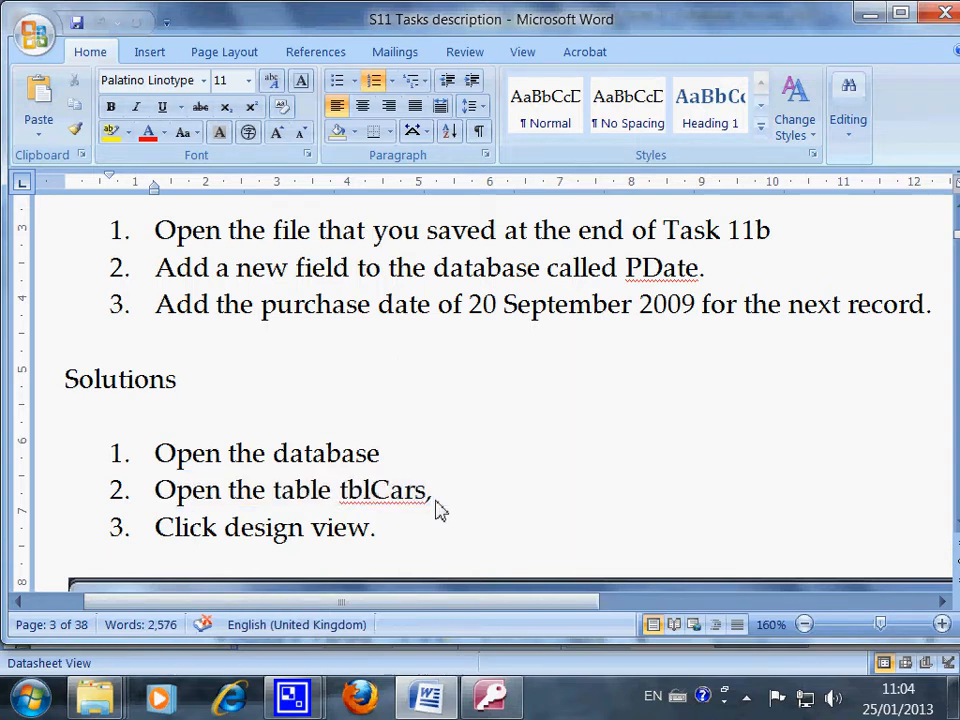
left_click(432, 490)
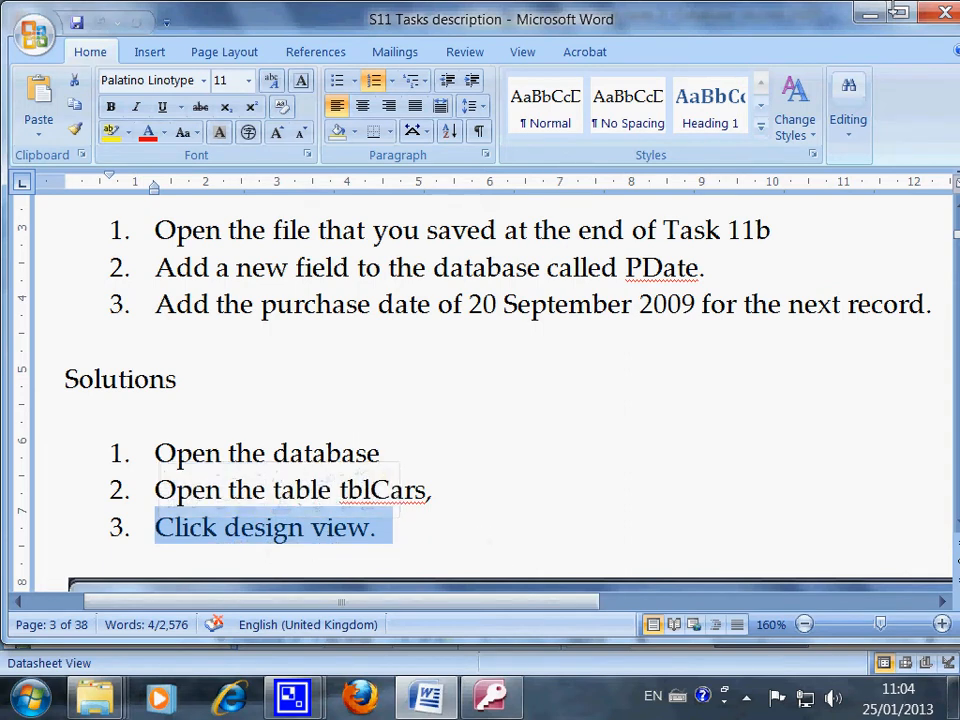
Step: Switch back to the Cars table in Access from the taskbar
left_click(290, 696)
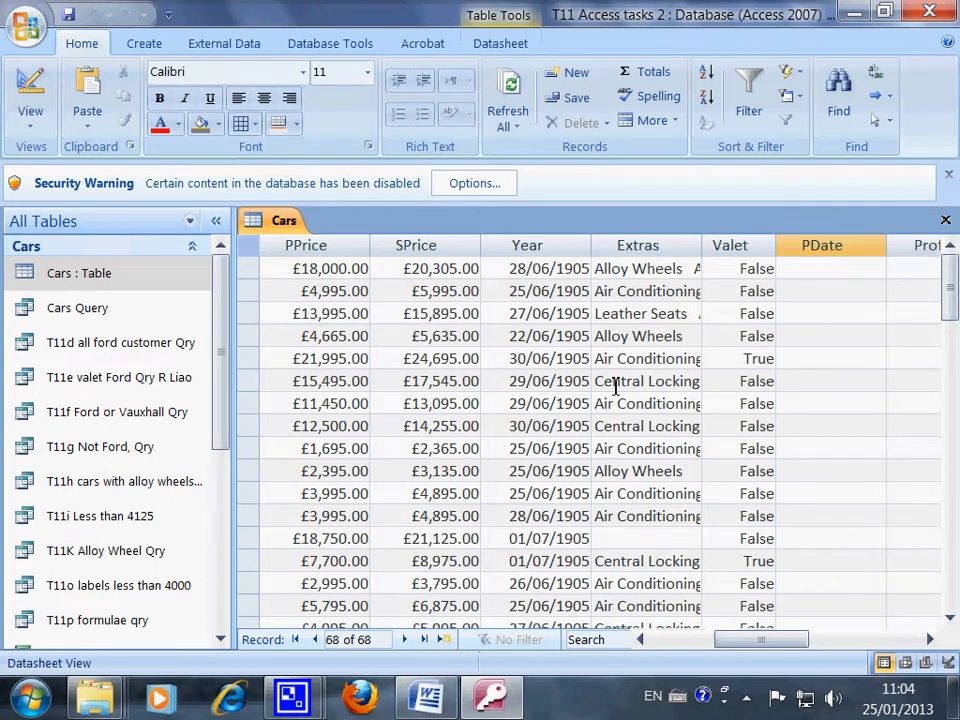
mouse_move(20, 124)
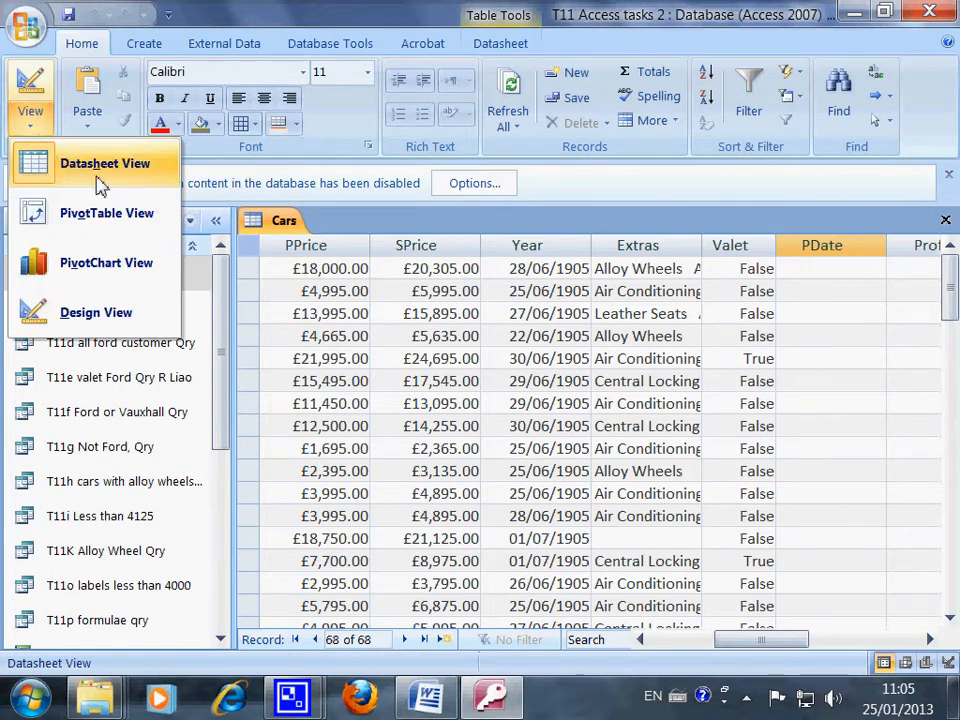
mouse_move(528, 430)
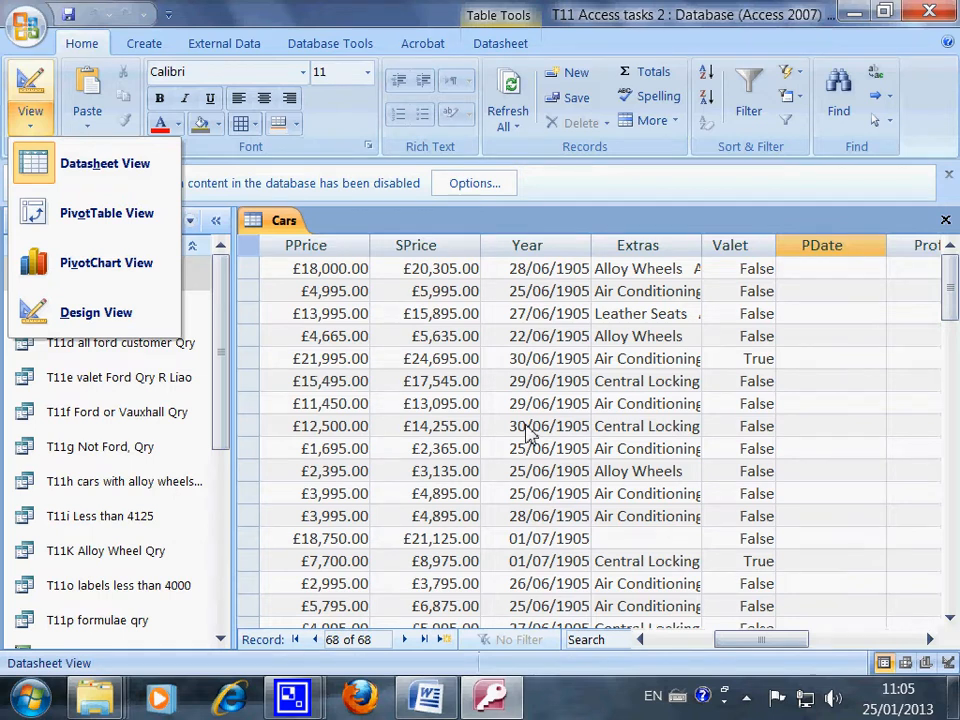
mouse_move(646, 404)
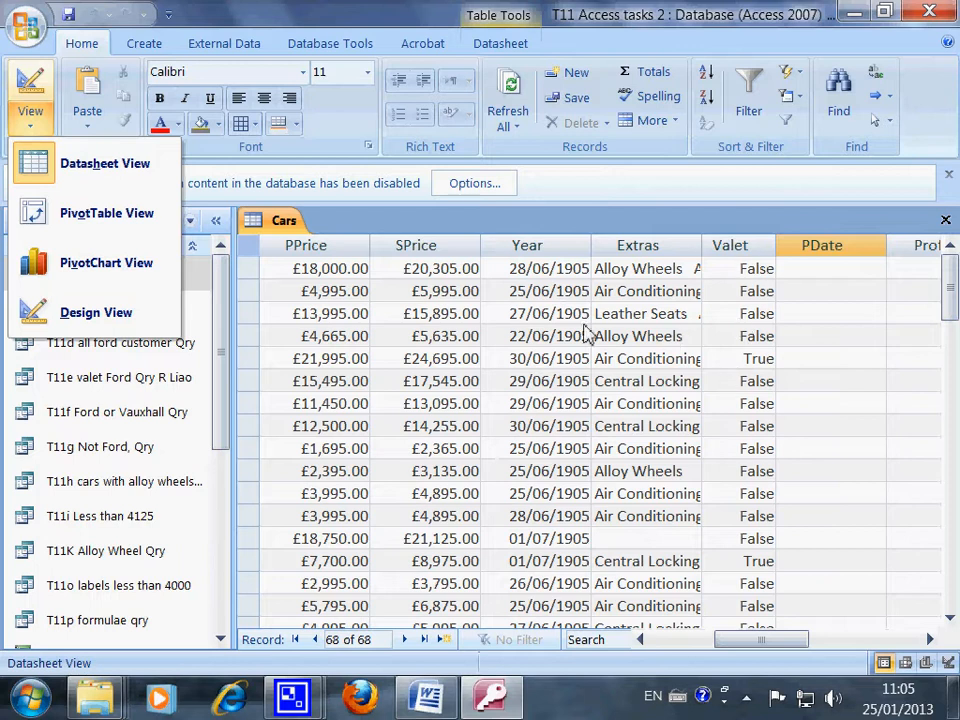
mouse_move(316, 340)
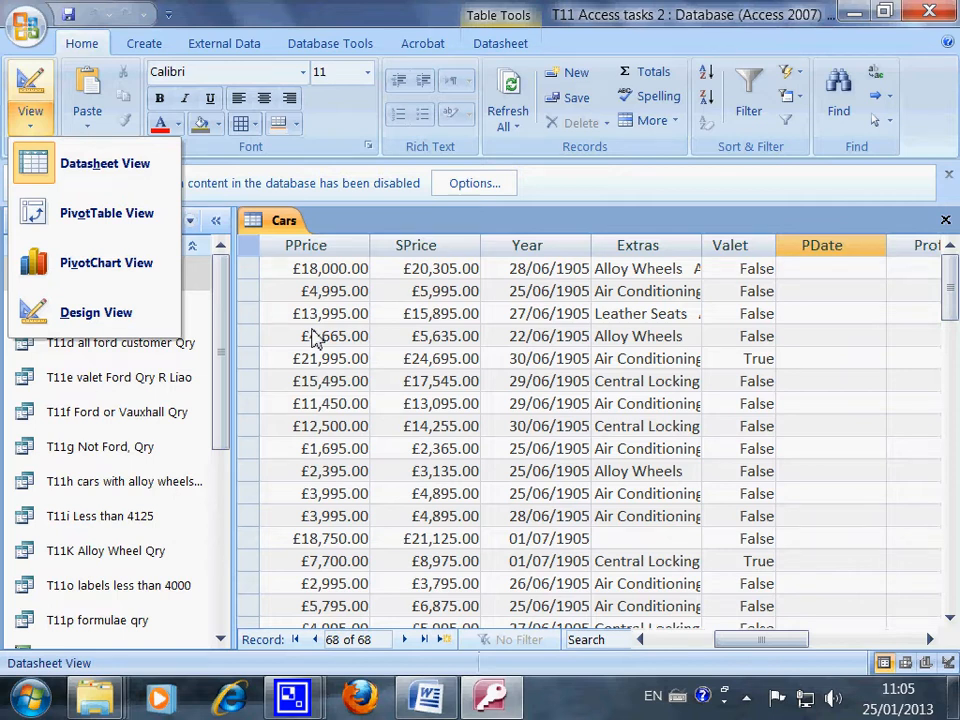
mouse_move(96, 312)
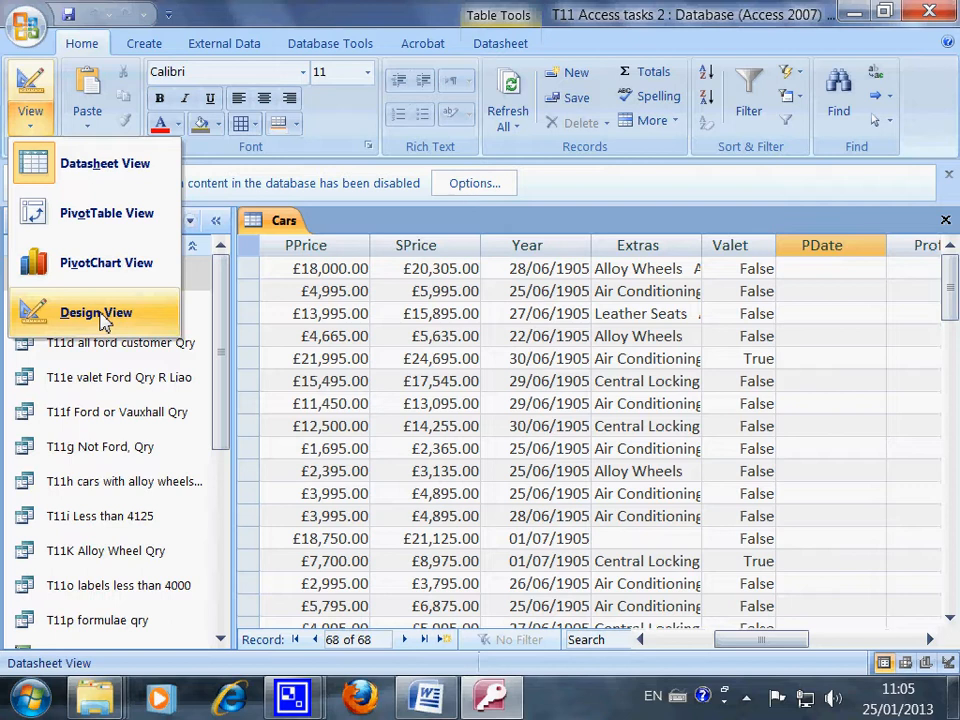
Step: Switch the Cars table into design view, listing its fields with PDate as Date/Time
left_click(96, 312)
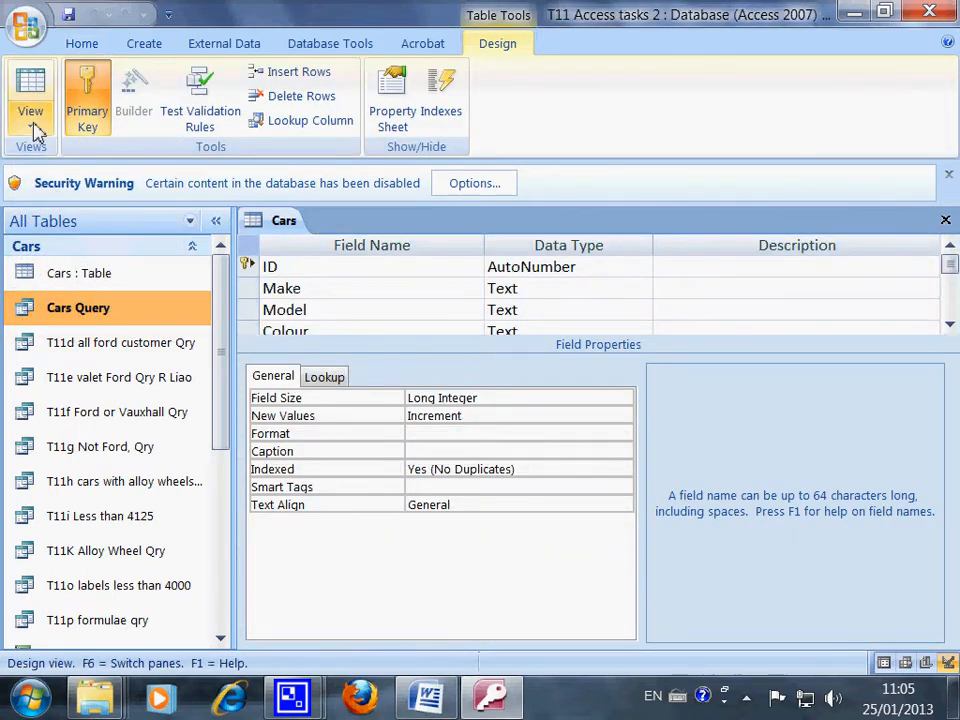
left_click(44, 108)
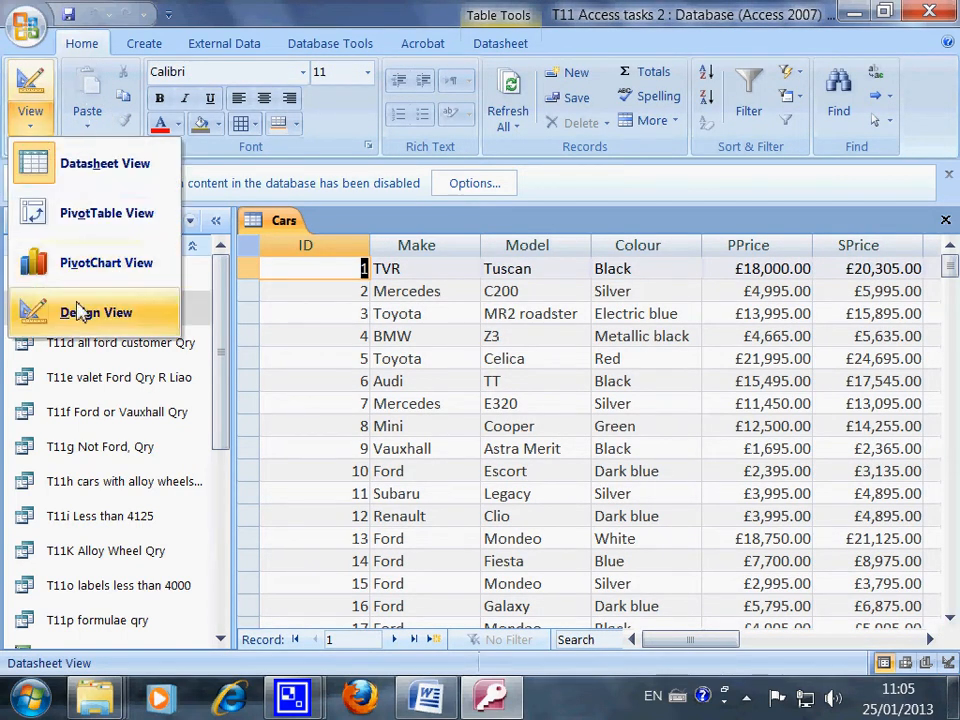
left_click(96, 312)
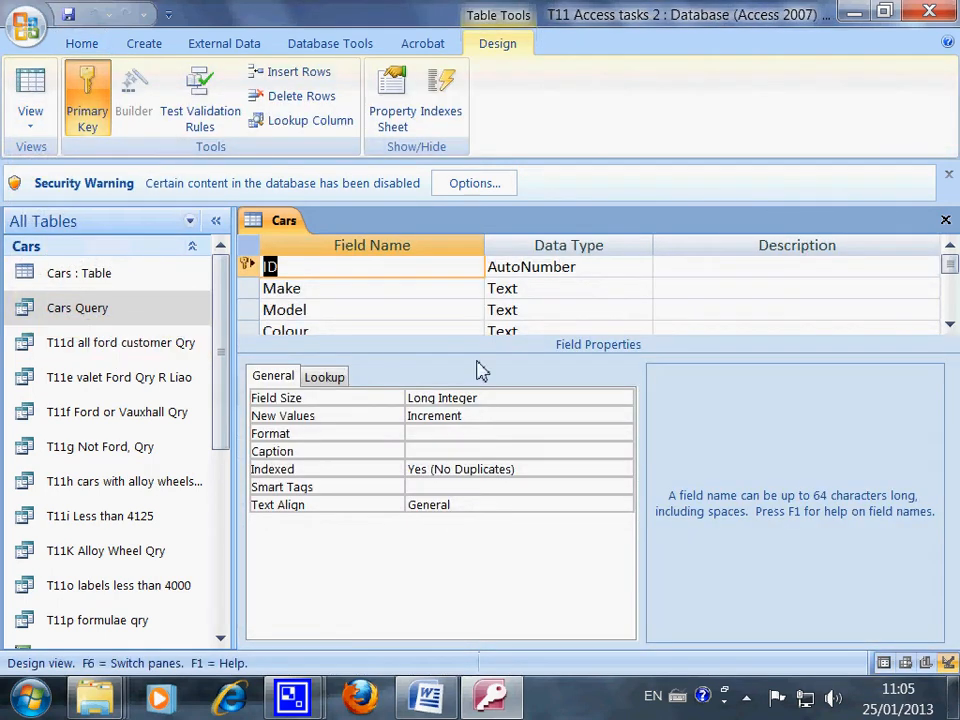
mouse_move(692, 348)
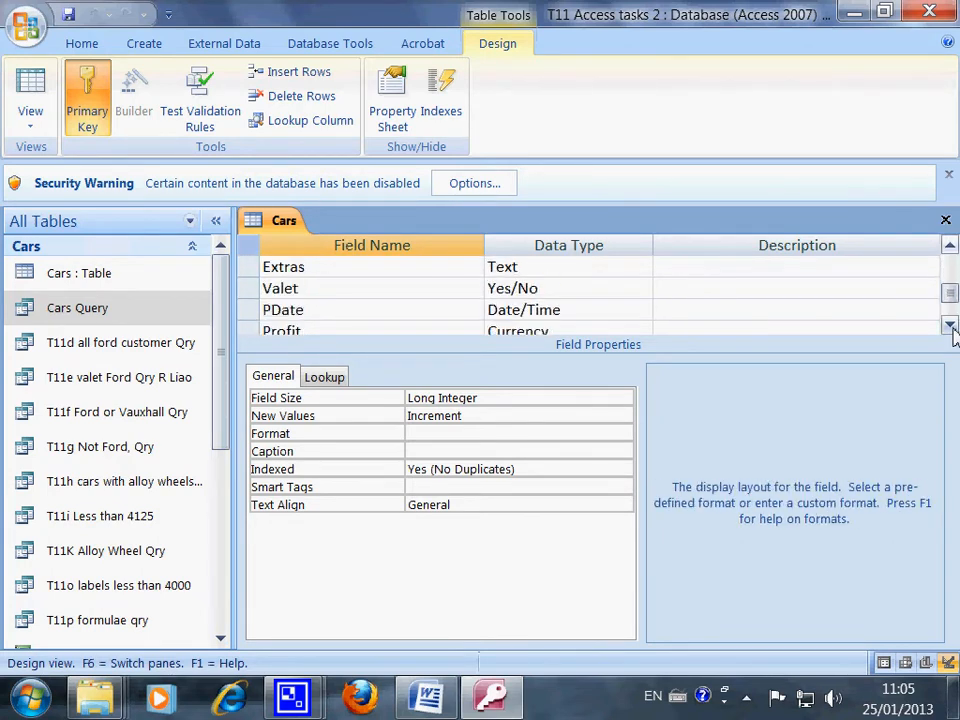
left_click(320, 308)
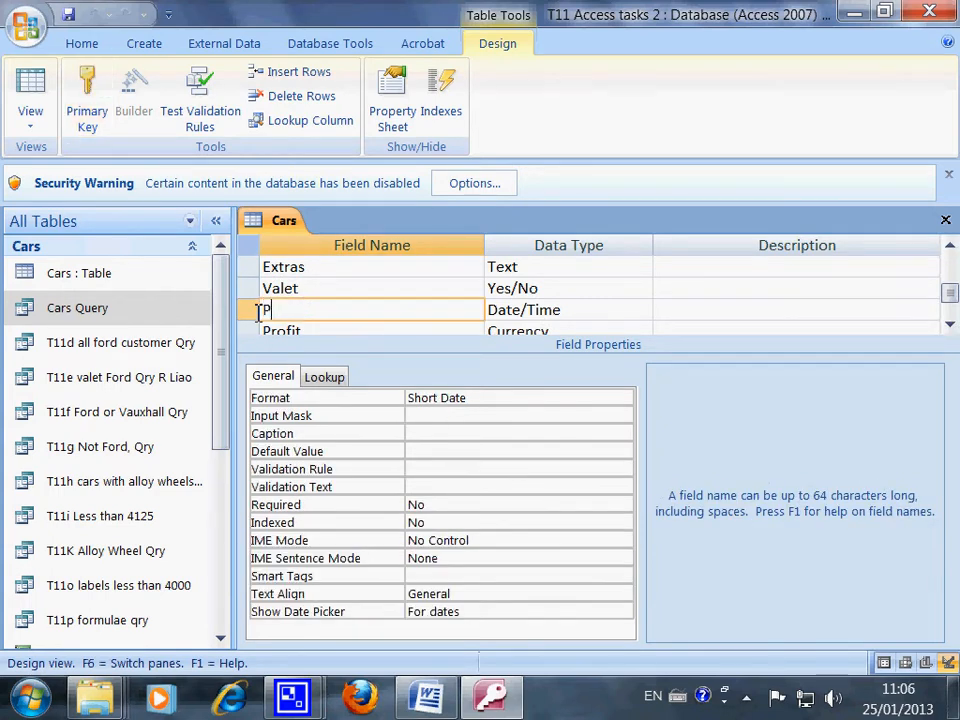
type("Date")
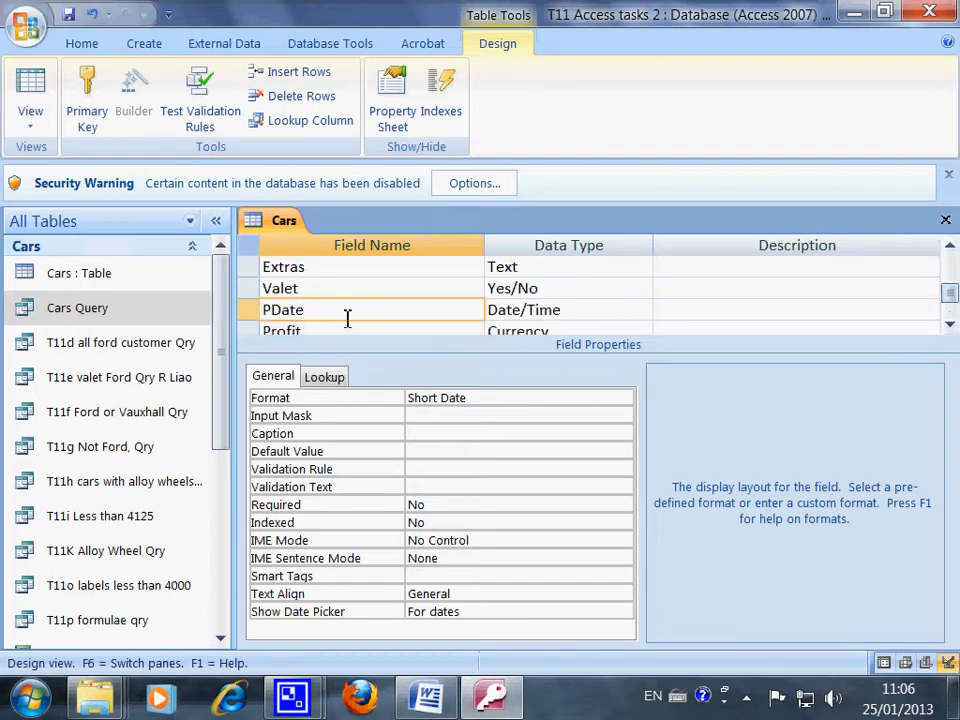
left_click(568, 308)
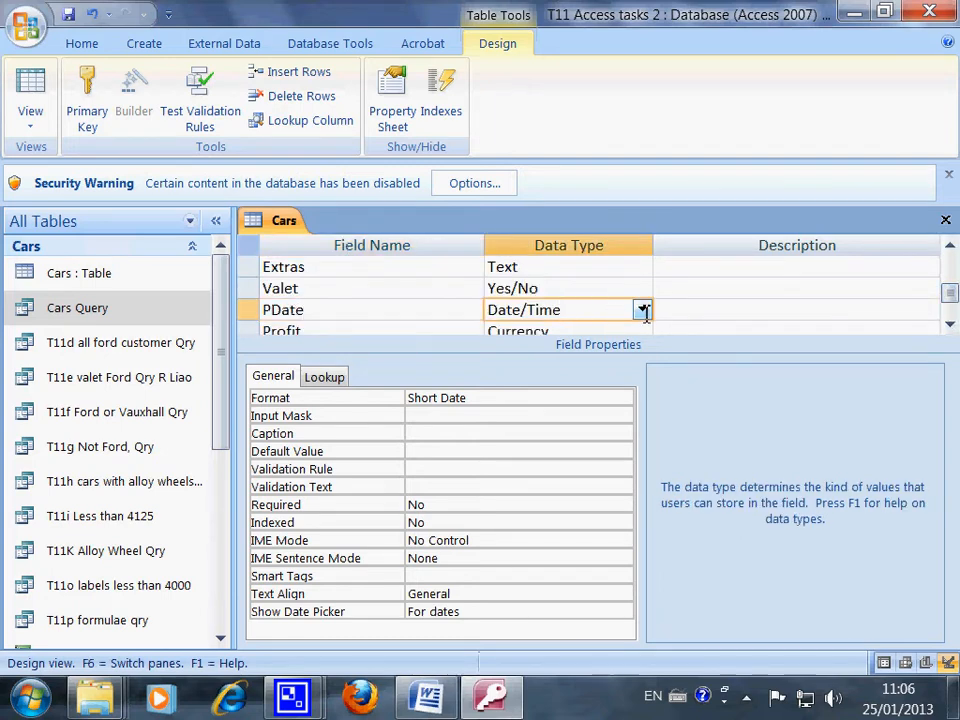
left_click(644, 308)
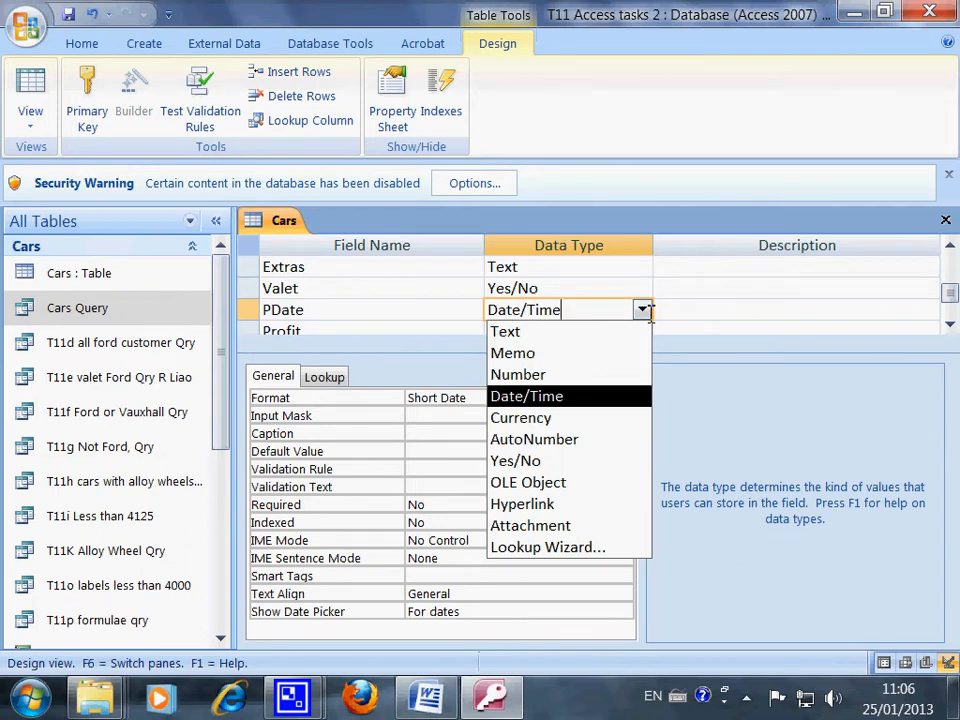
mouse_move(504, 332)
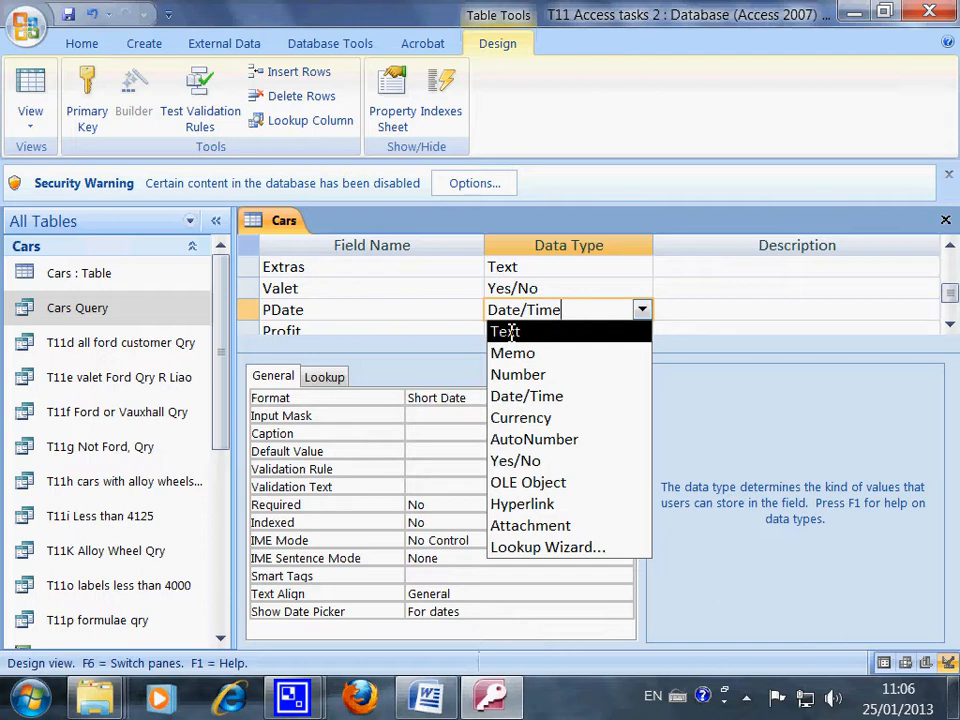
mouse_move(518, 374)
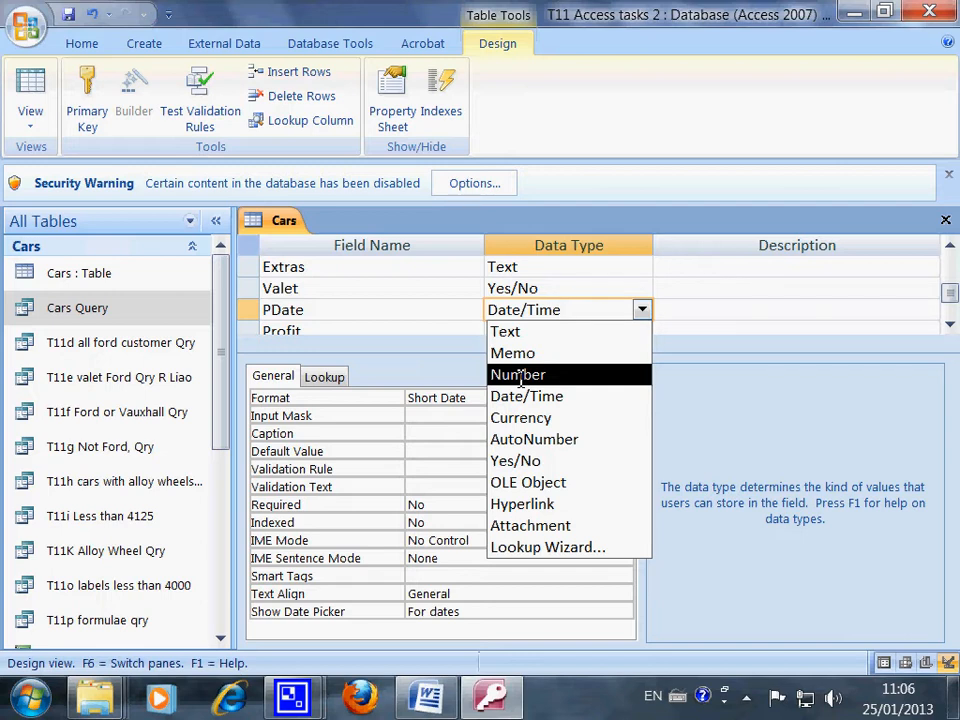
mouse_move(526, 396)
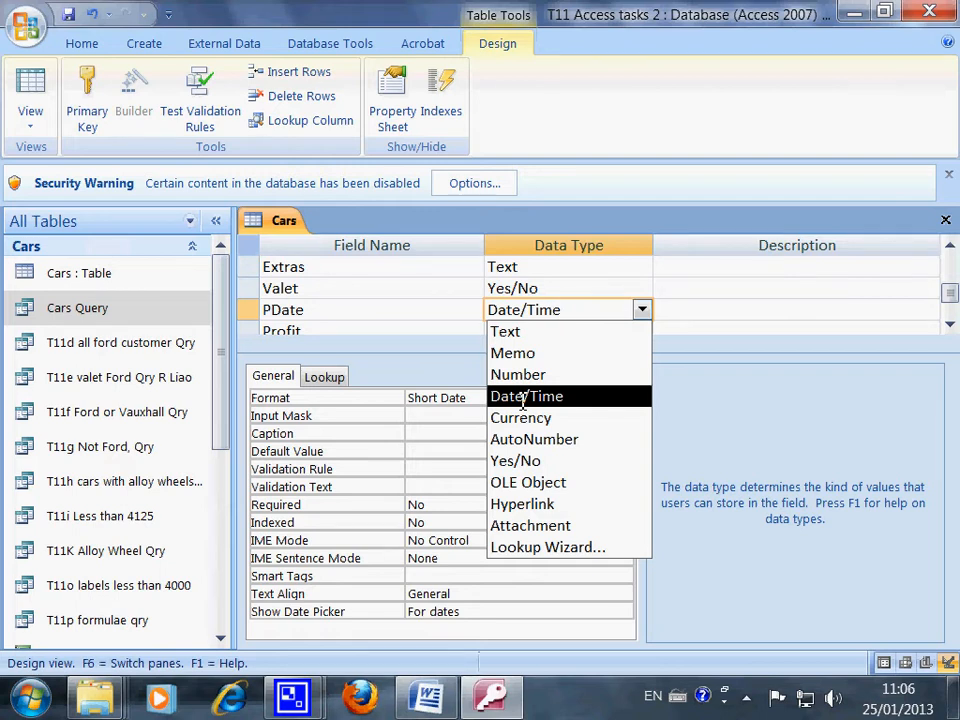
left_click(526, 396)
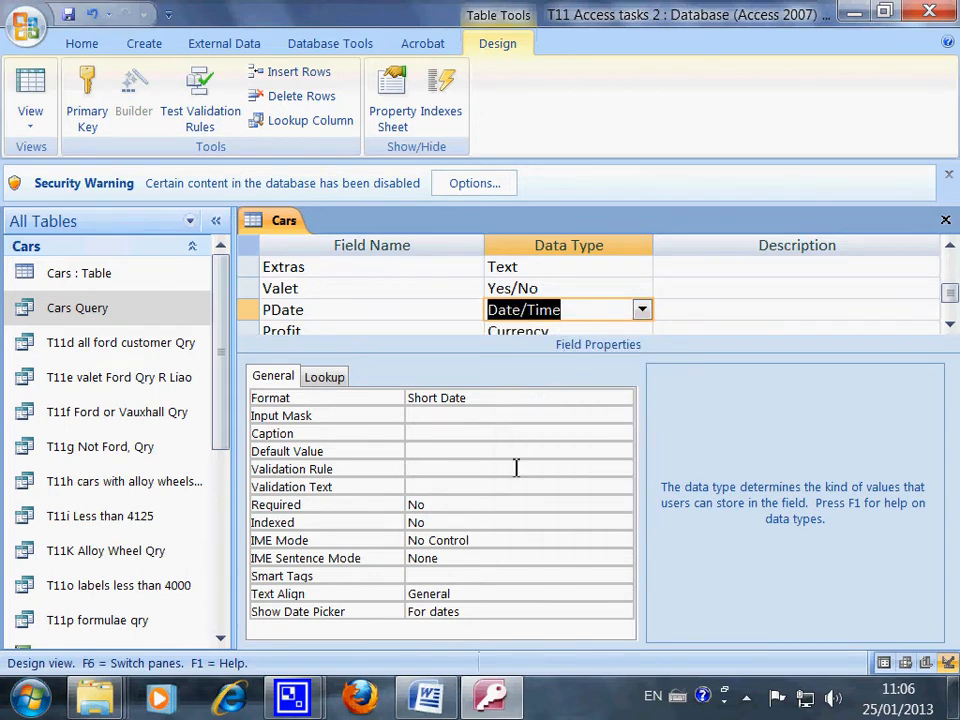
mouse_move(468, 486)
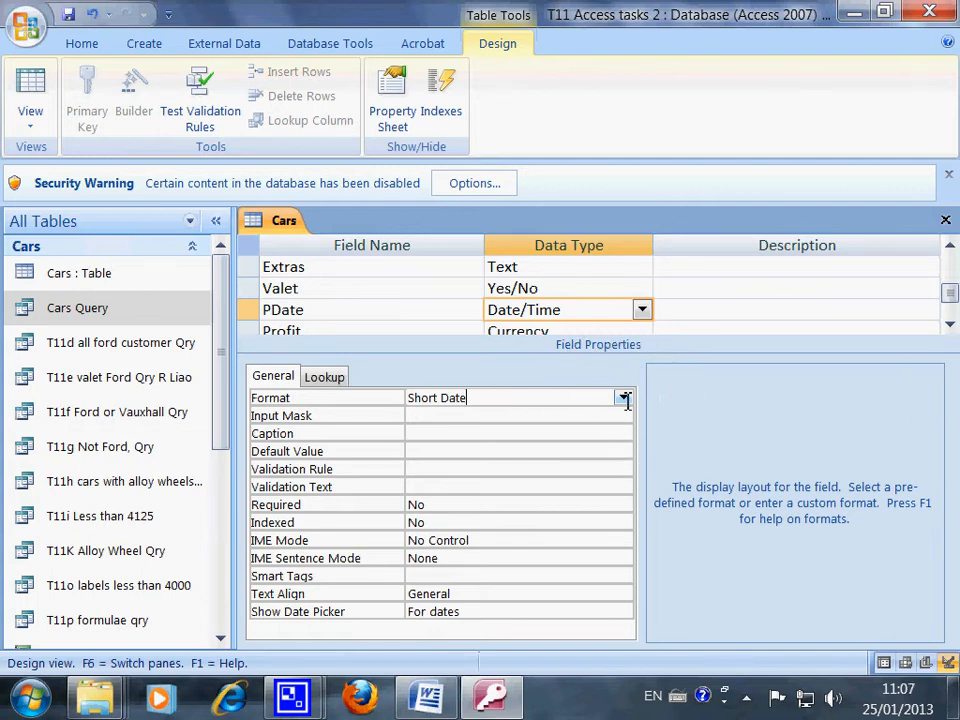
left_click(624, 396)
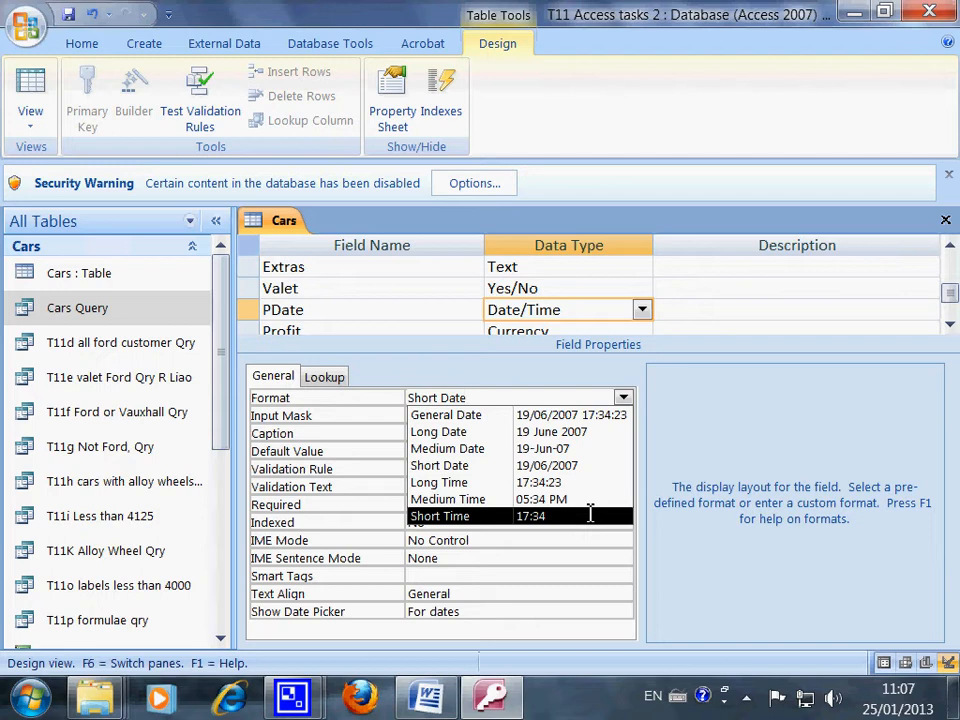
left_click(440, 482)
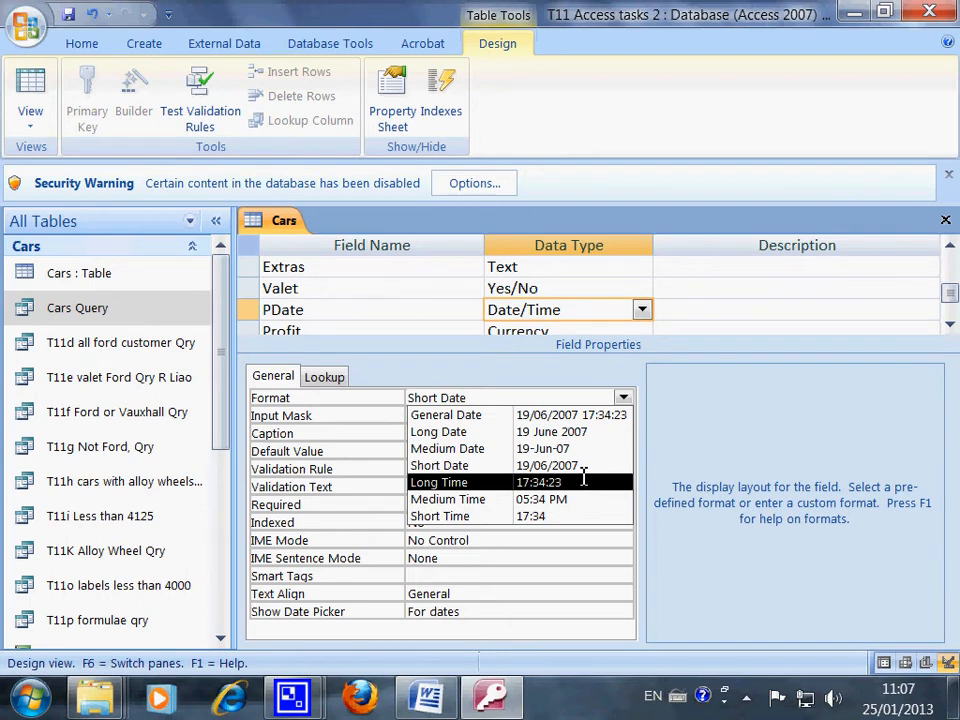
left_click(440, 464)
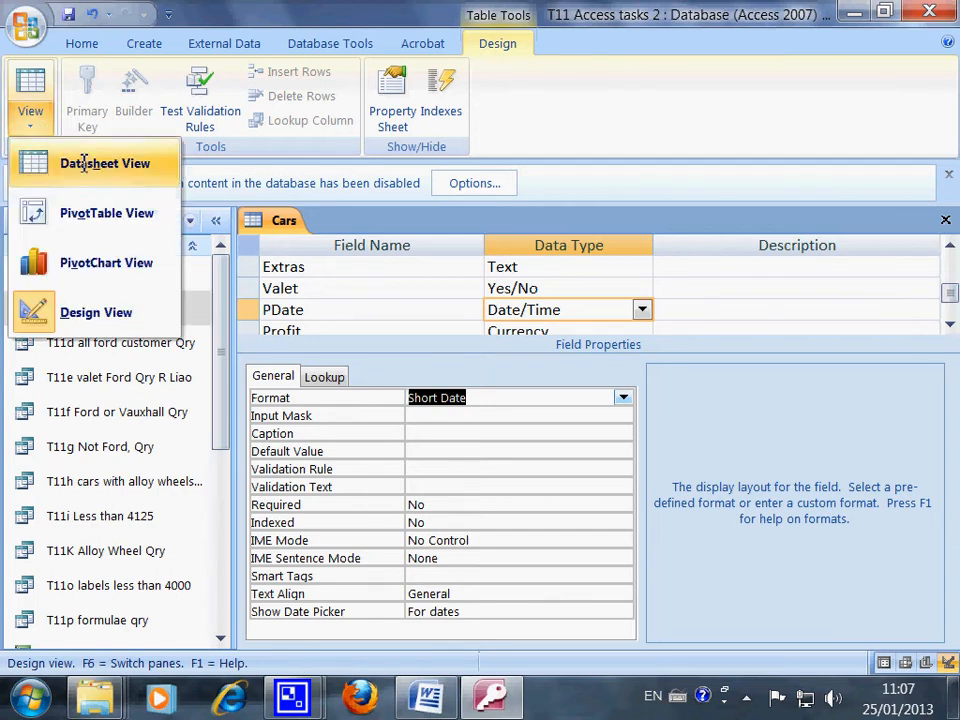
mouse_move(90, 172)
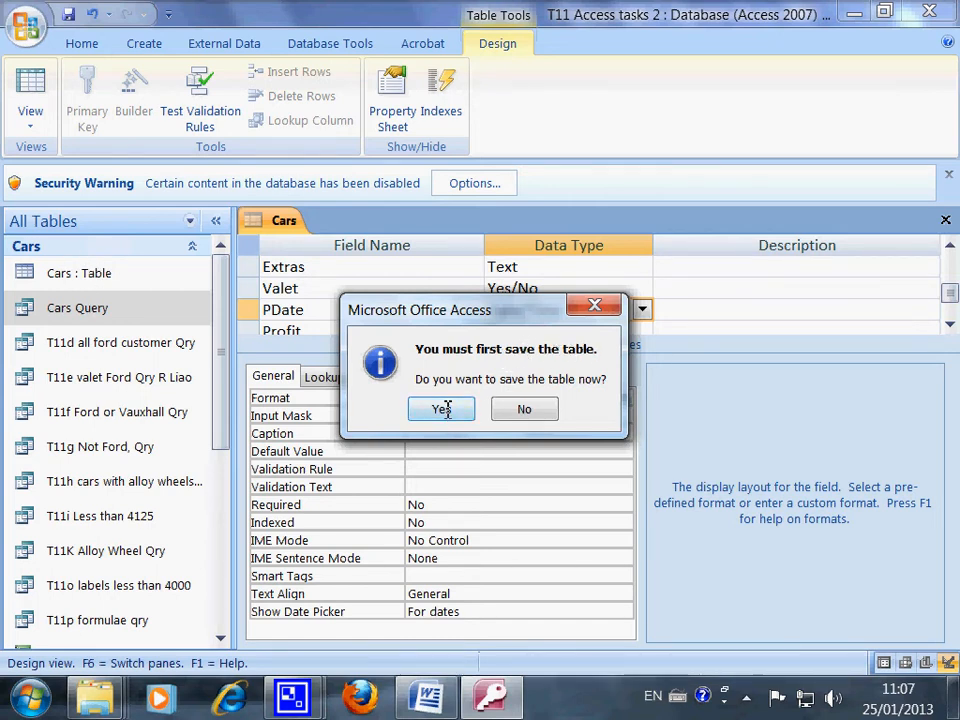
Step: Answer Yes to save the Cars table design and return to datasheet view
left_click(440, 408)
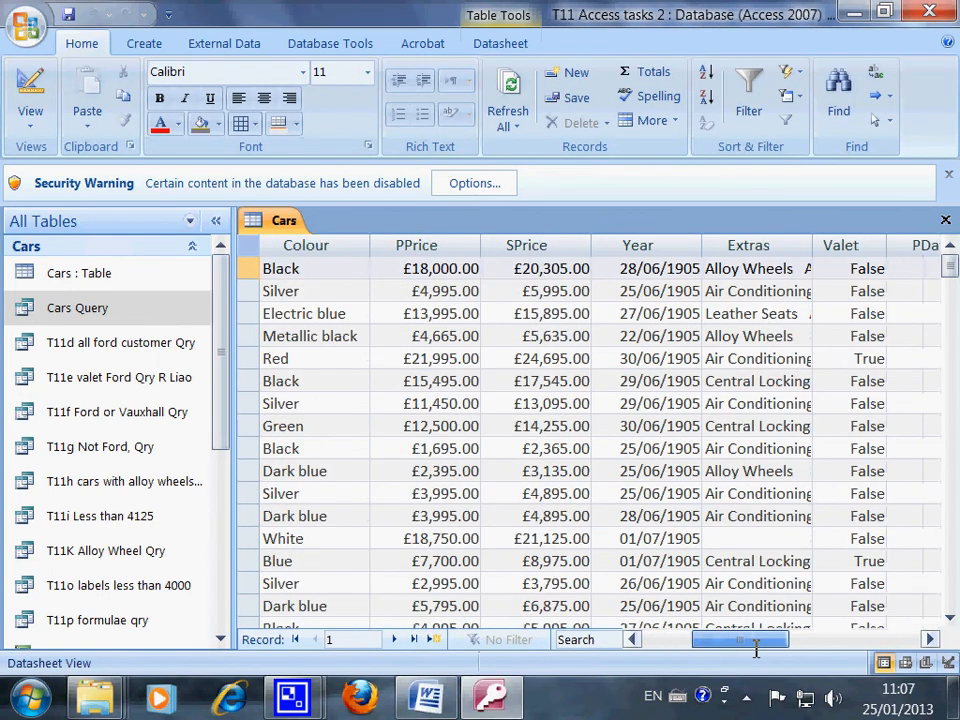
Step: Scroll the Cars datasheet to the PDate column and the last records showing 17/11/2012
scroll("right", 3)
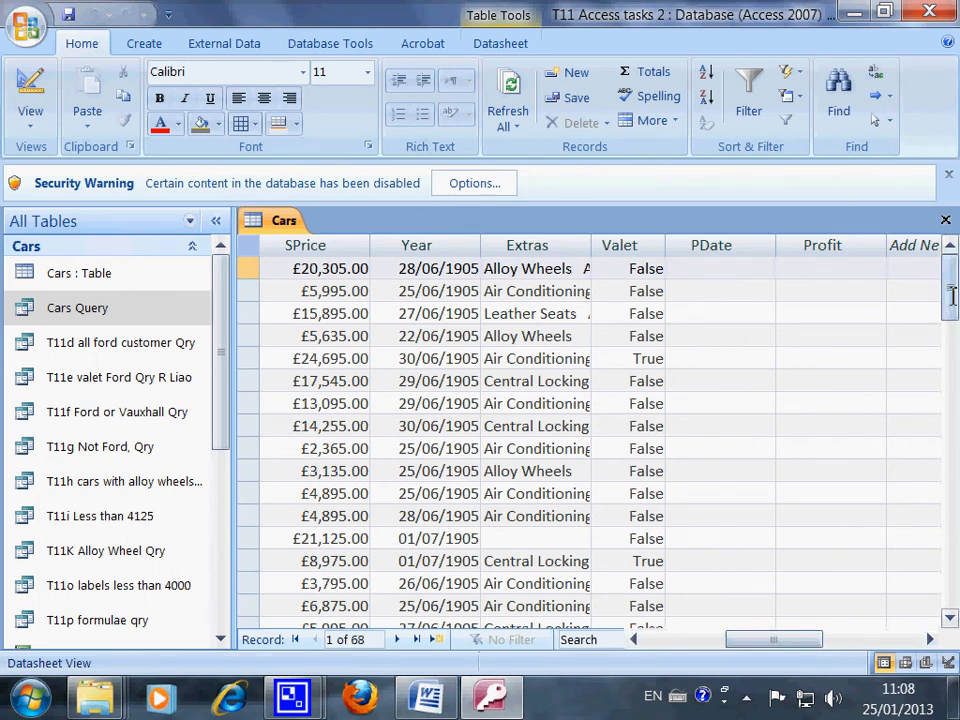
scroll("down", 3)
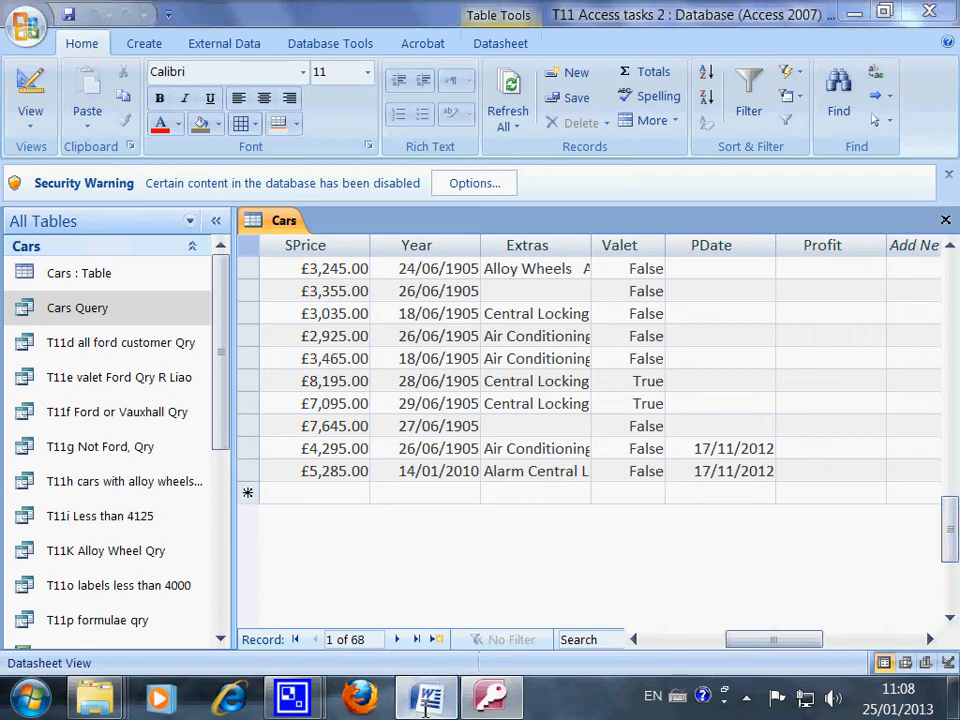
Step: Switch to the Word task description from the taskbar
left_click(424, 696)
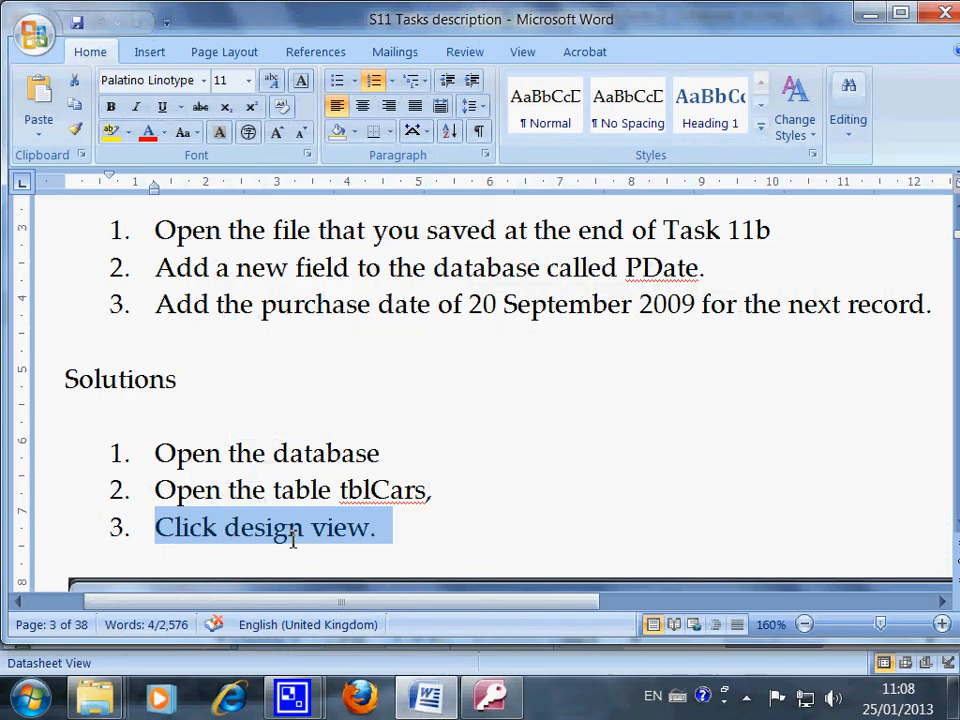
mouse_move(368, 548)
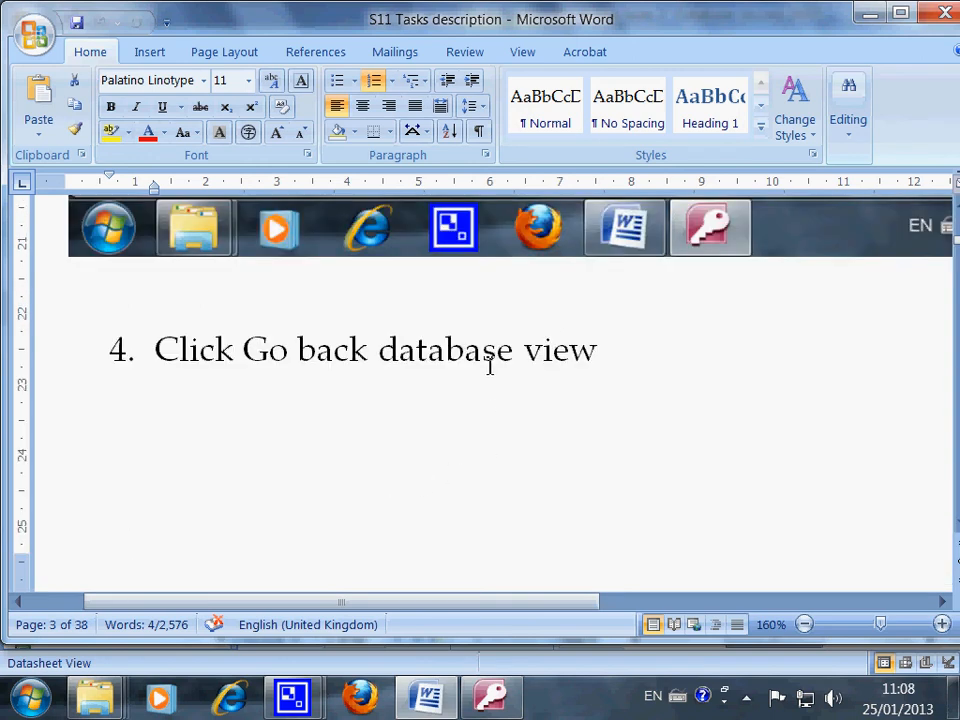
mouse_move(358, 534)
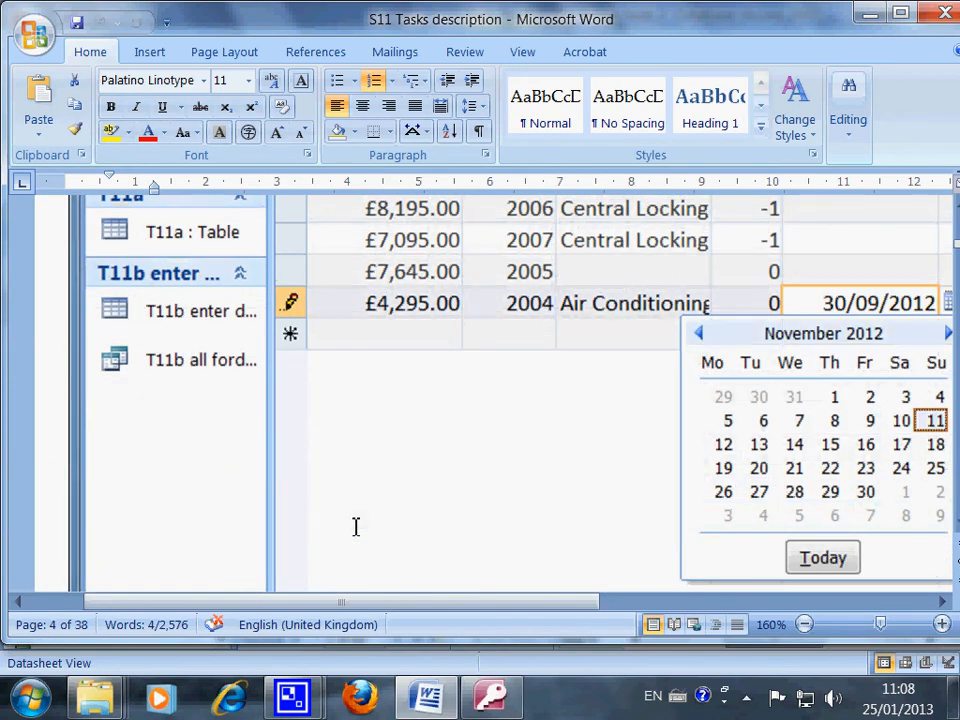
mouse_move(420, 588)
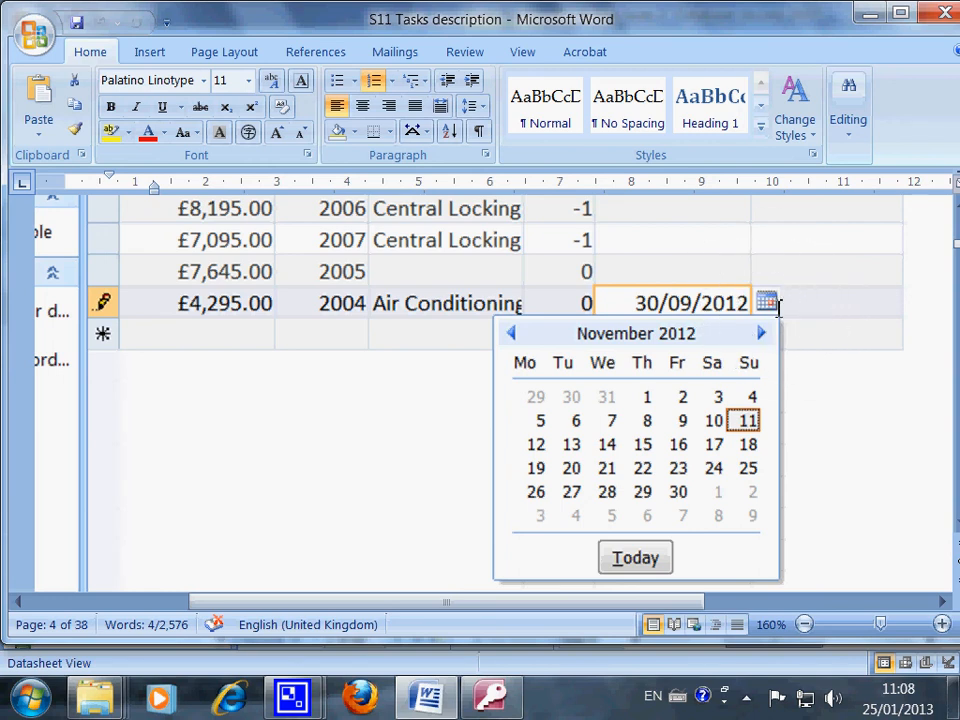
mouse_move(610, 478)
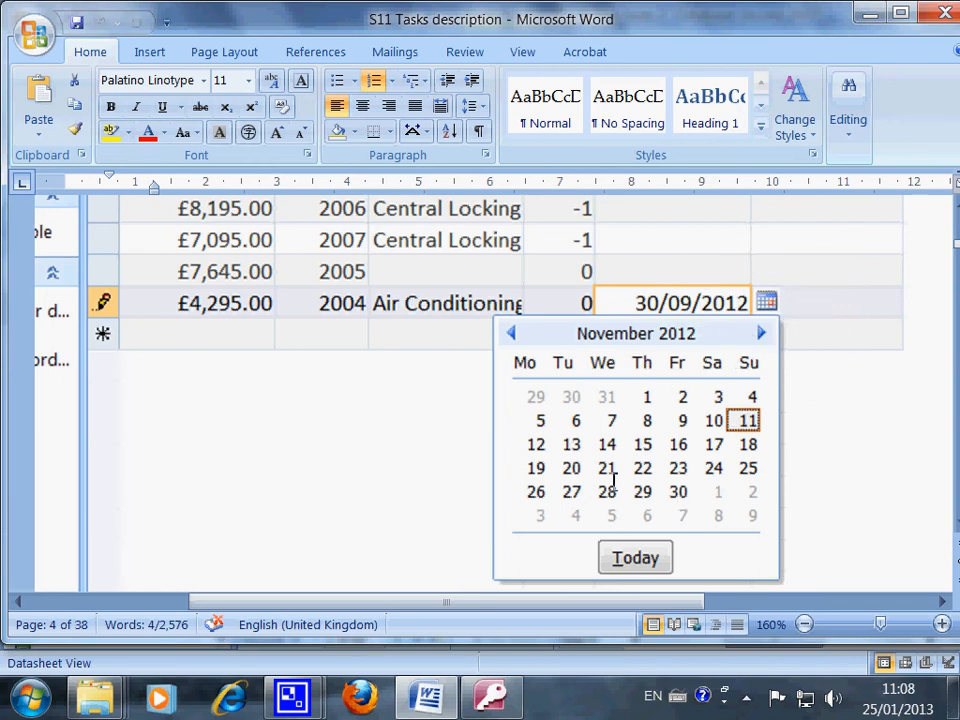
mouse_move(676, 480)
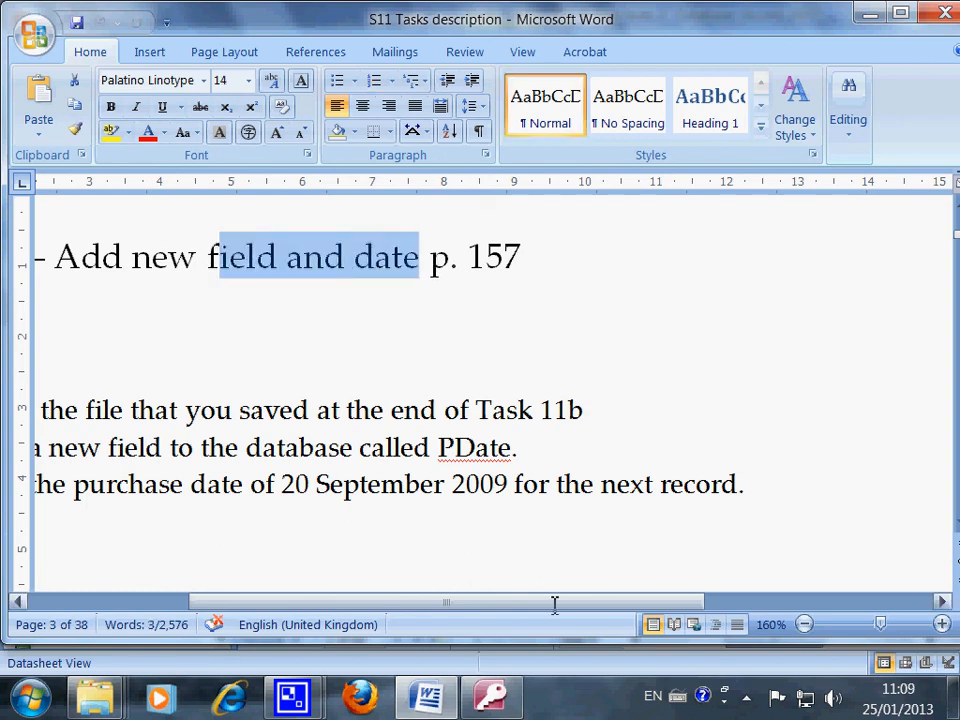
Step: Scroll the document left so the full Task 11C heading and Problems list show
scroll("left", 3)
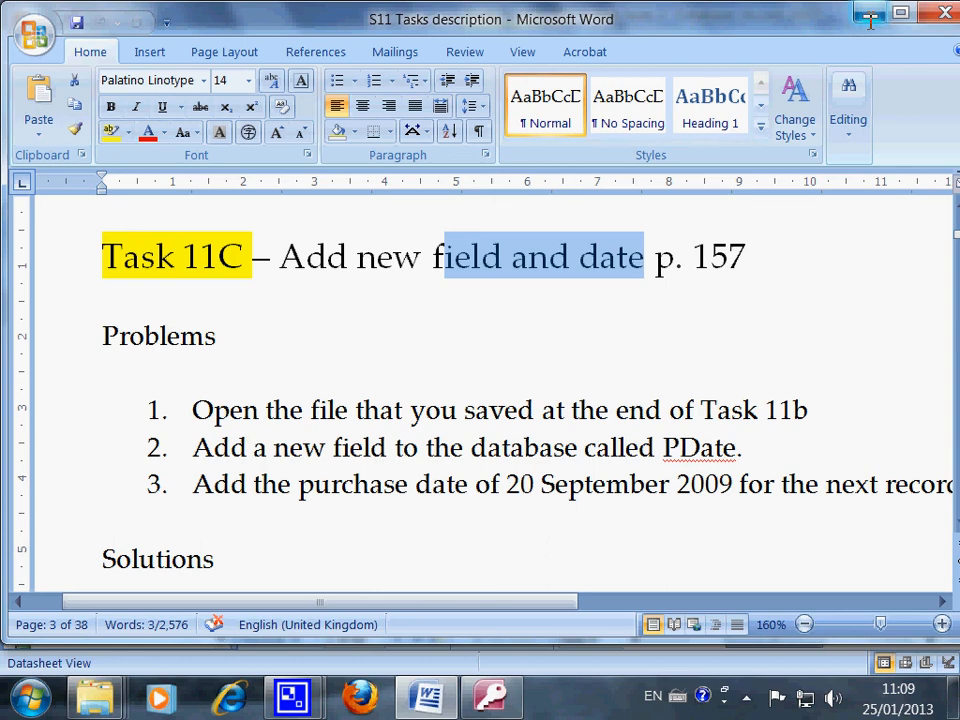
mouse_move(866, 12)
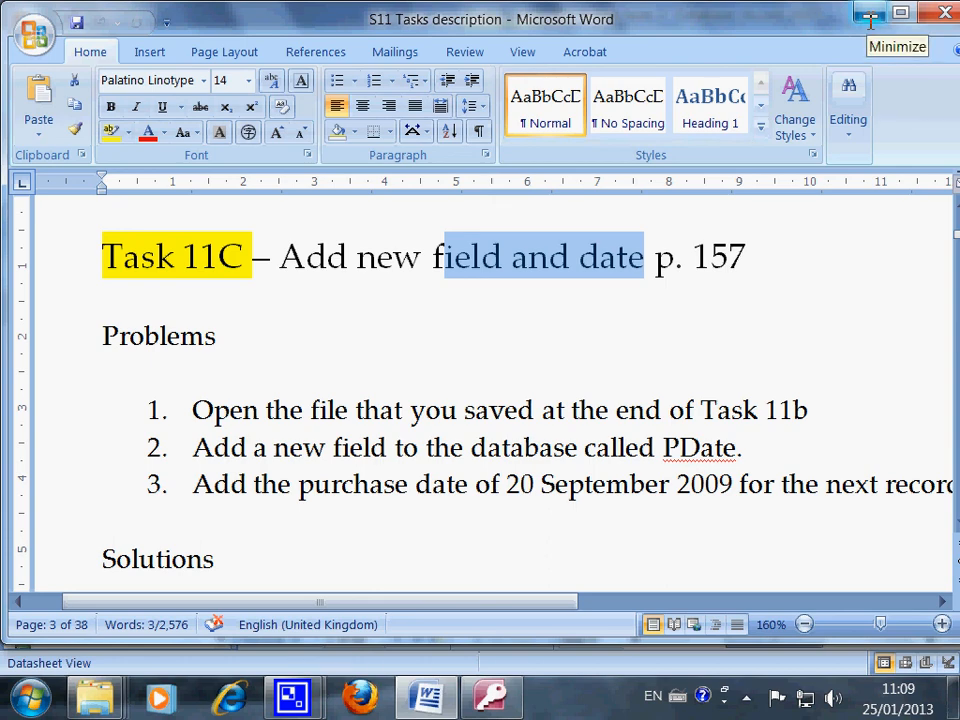